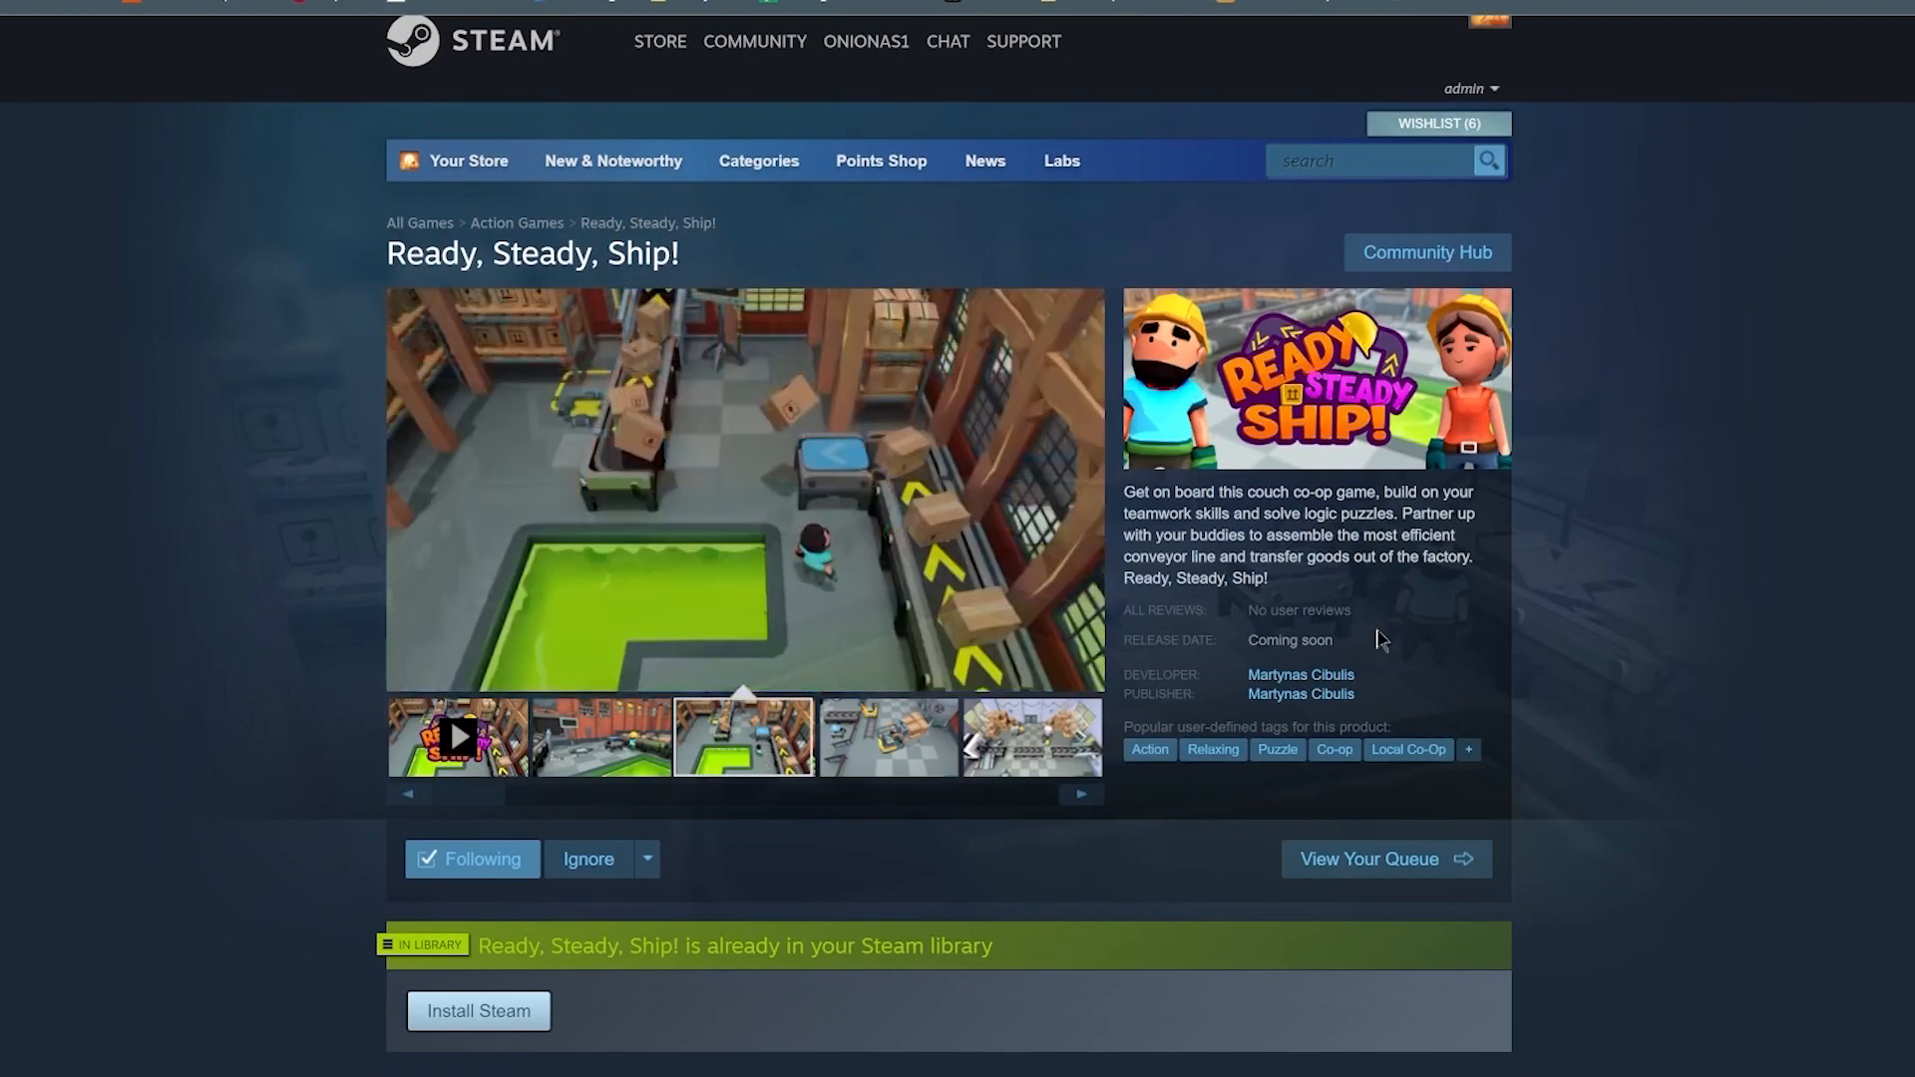
- Highlight the _Saturation property line and the blend's intensity value in the shader code
scroll("down", 3)
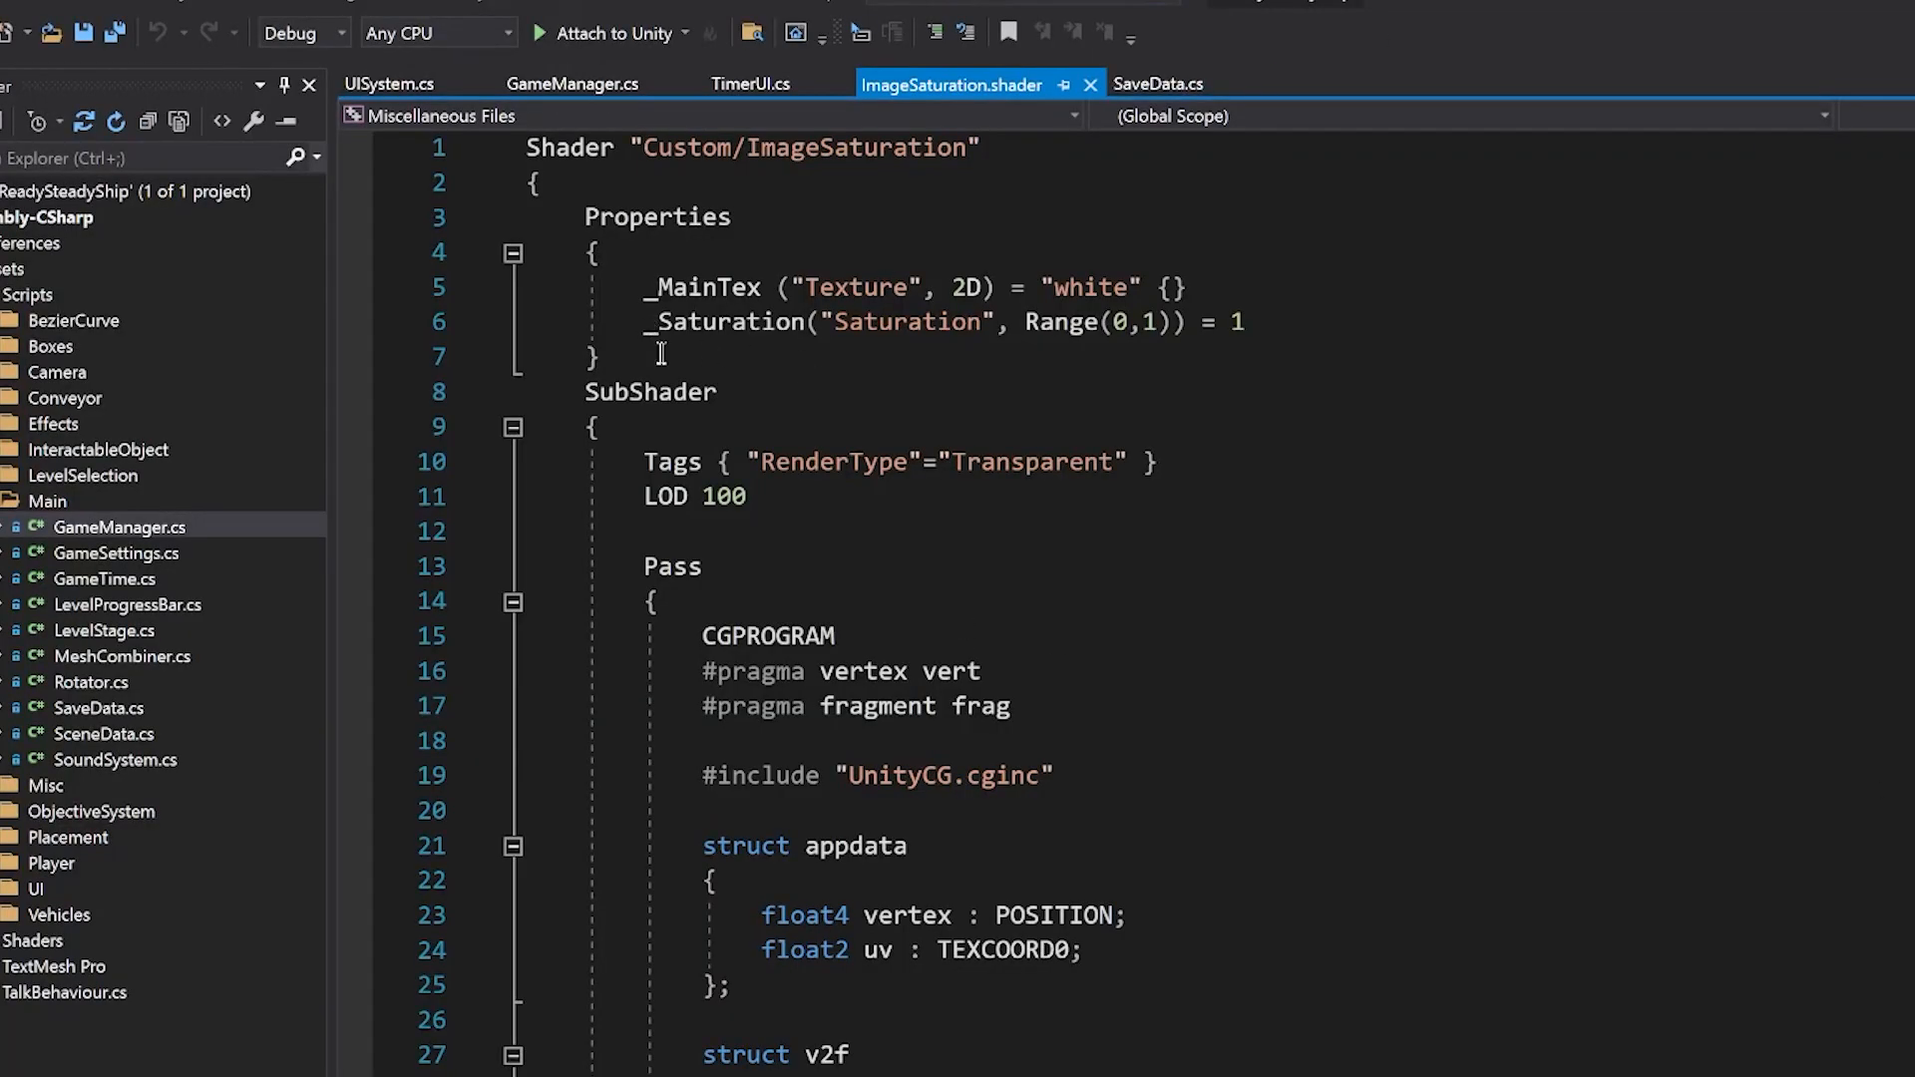
double_click(680, 321)
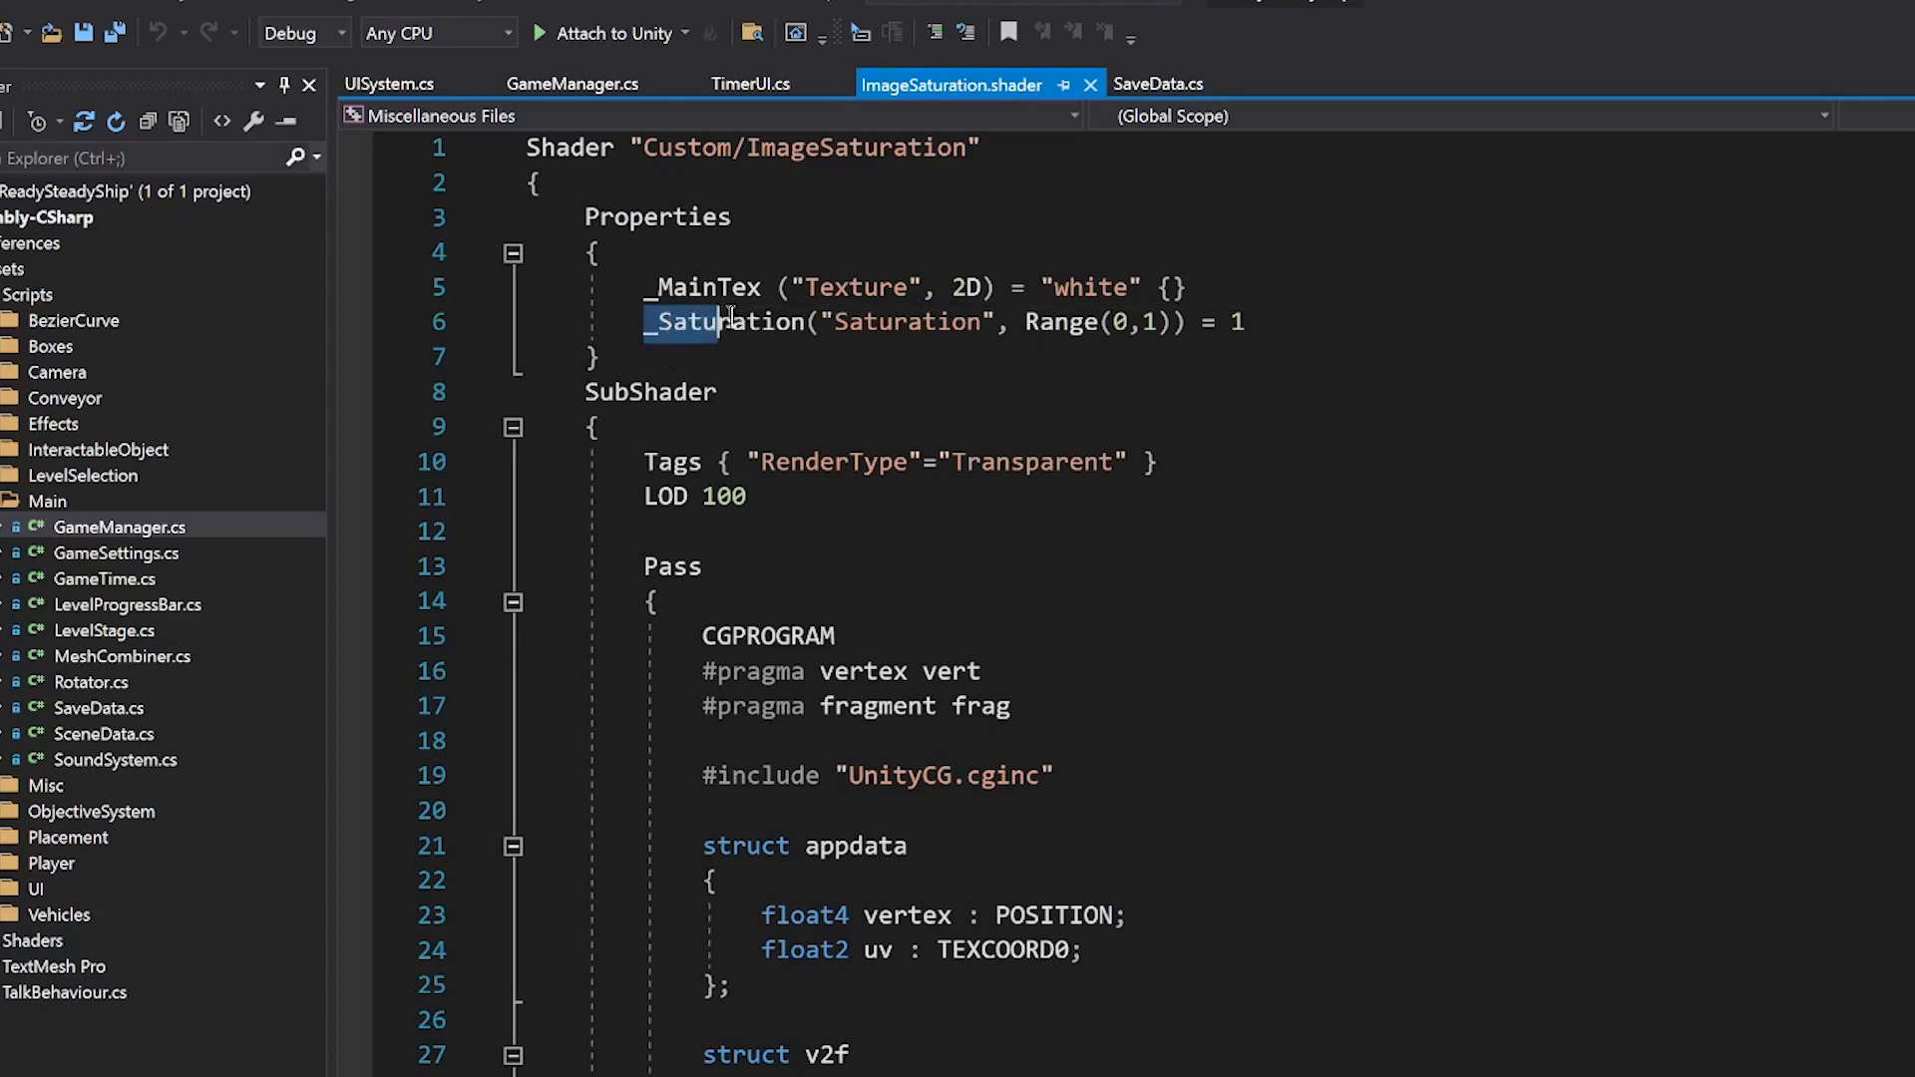
left_click_drag(720, 321, 1244, 321)
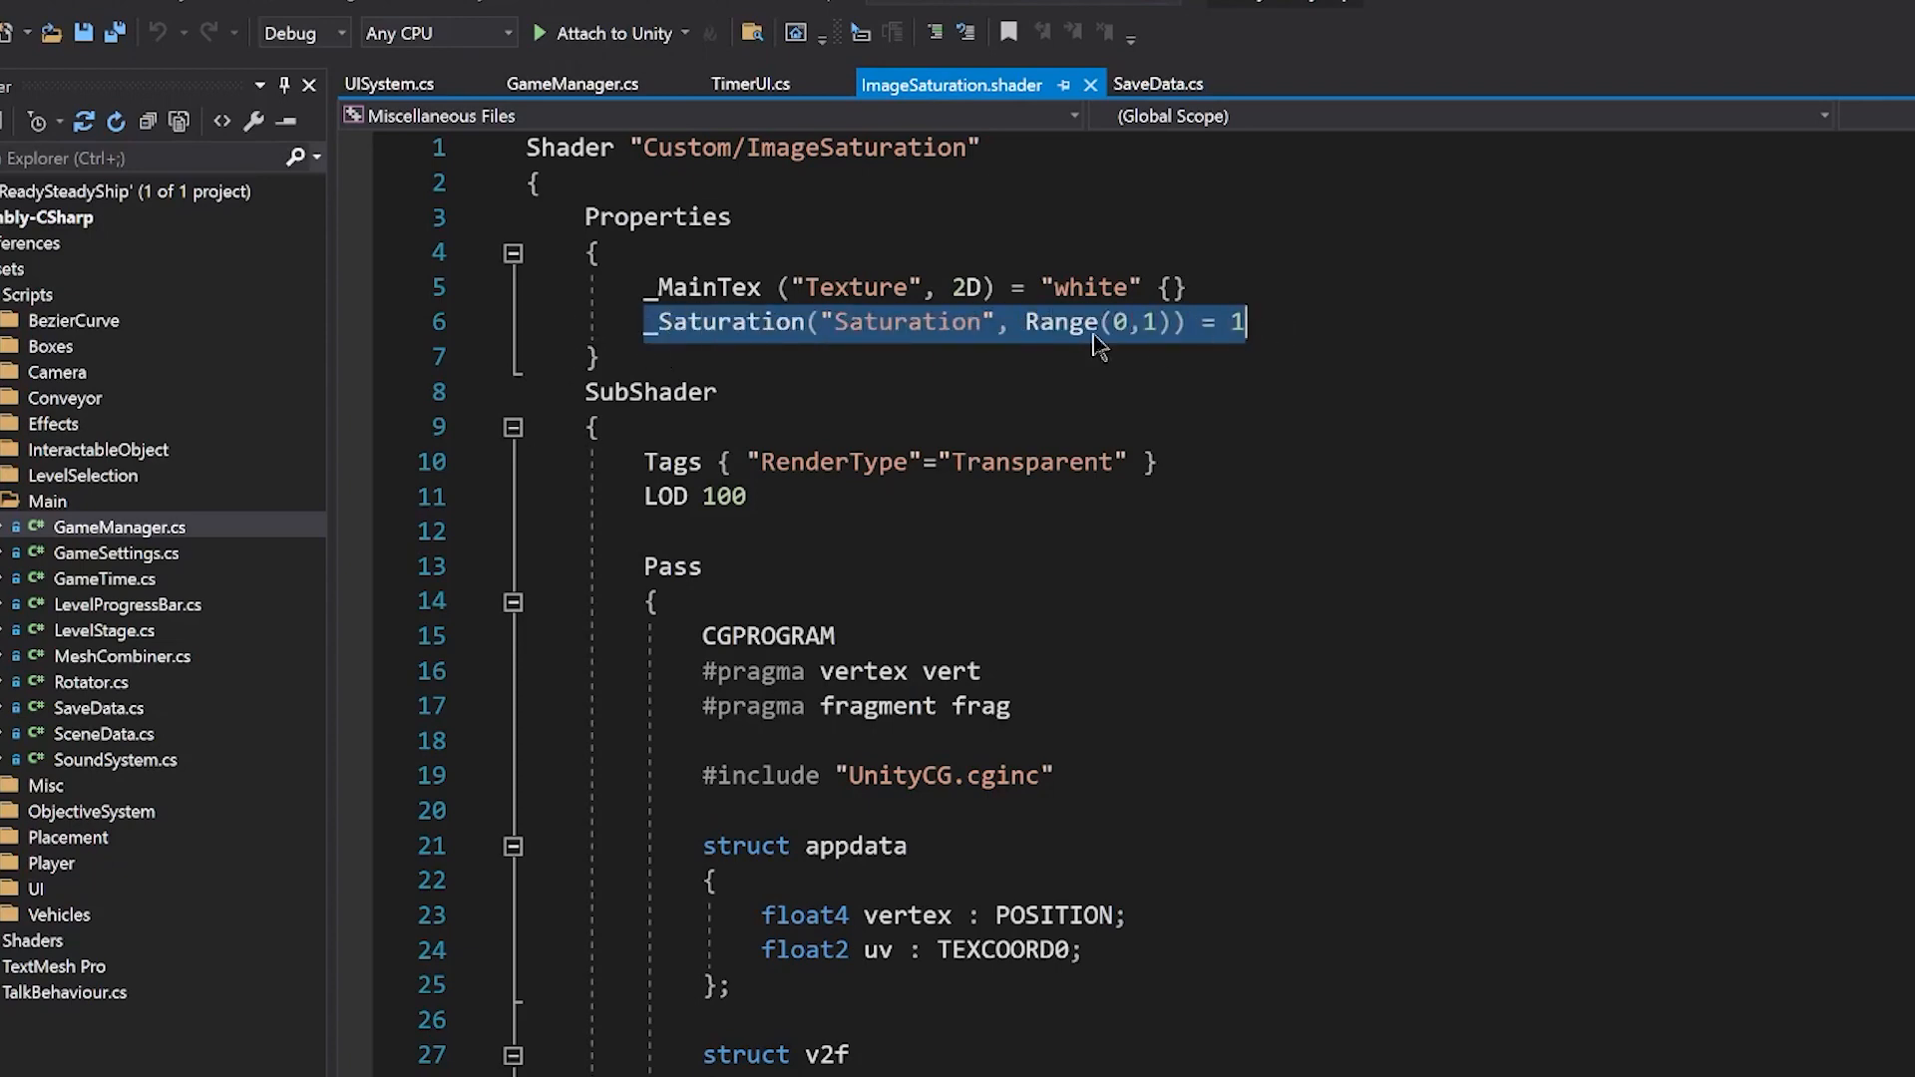
scroll("down", 3)
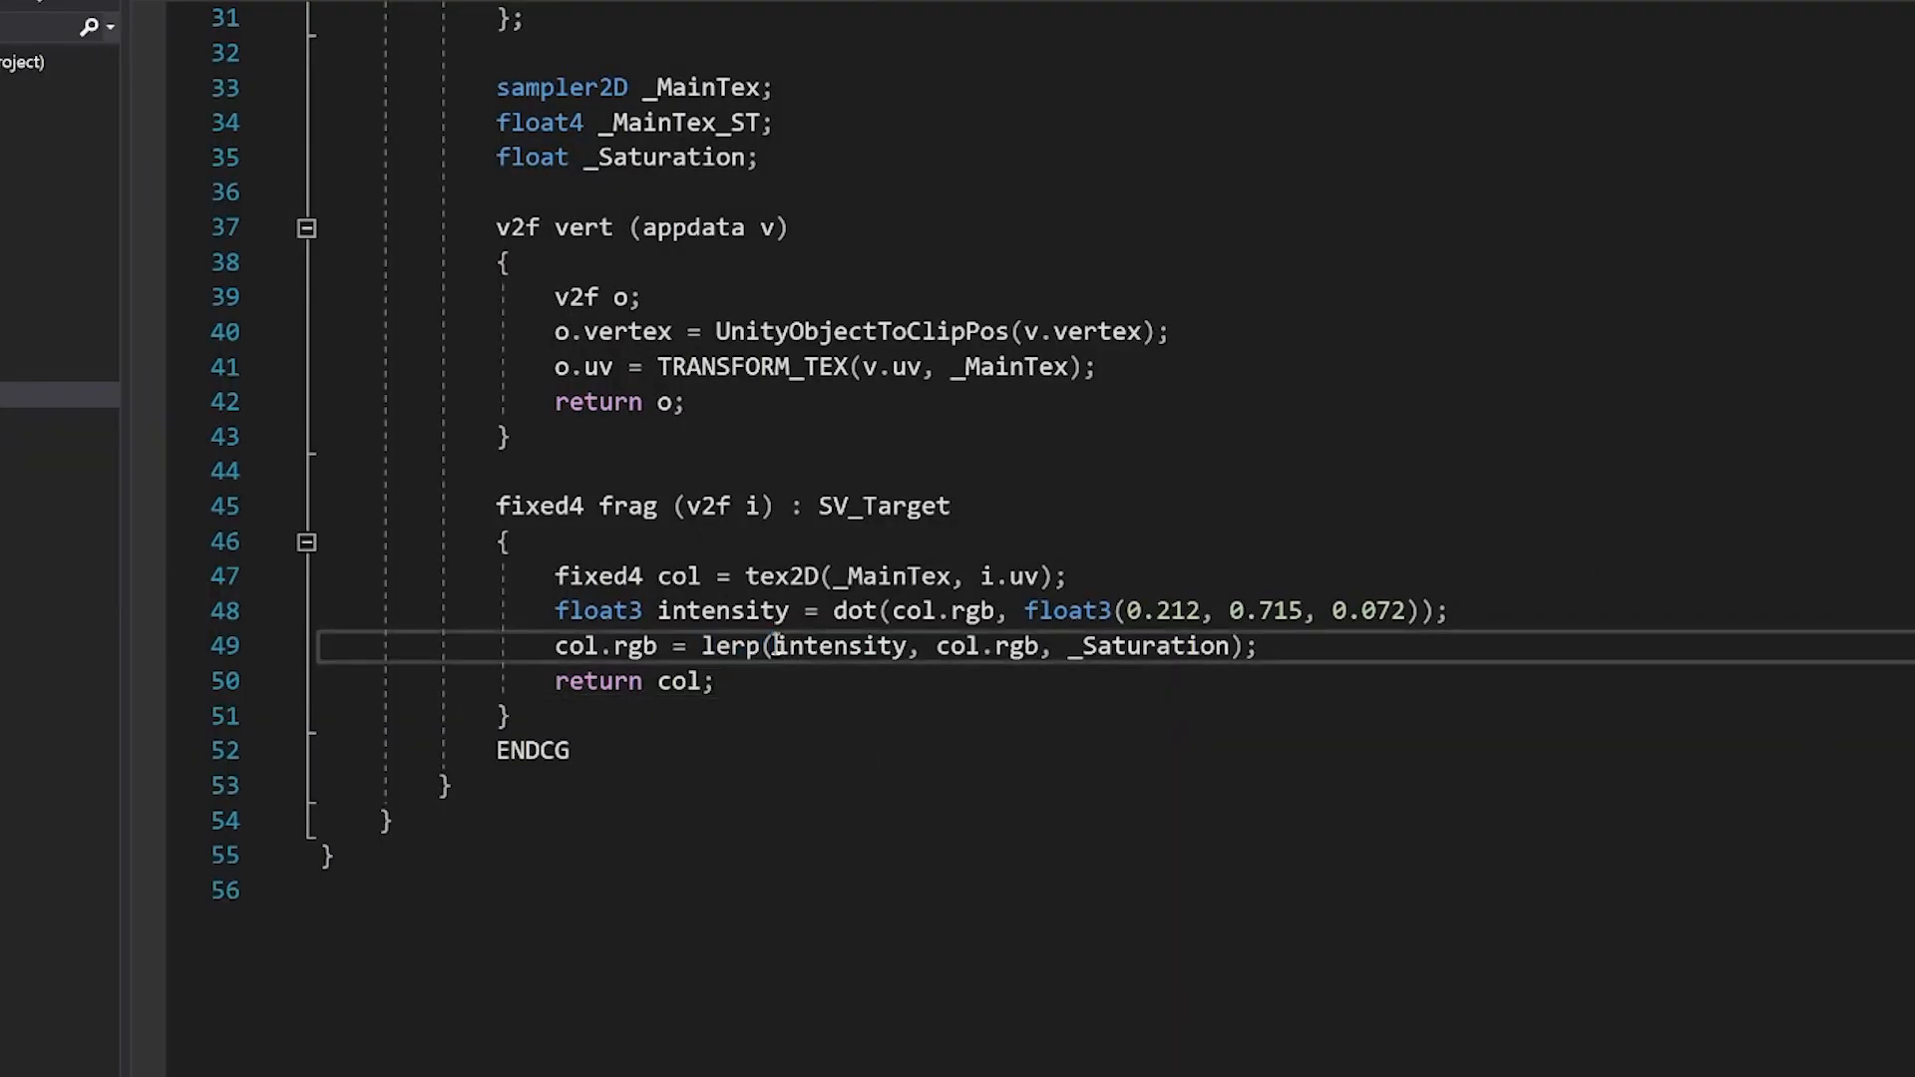
double_click(839, 646)
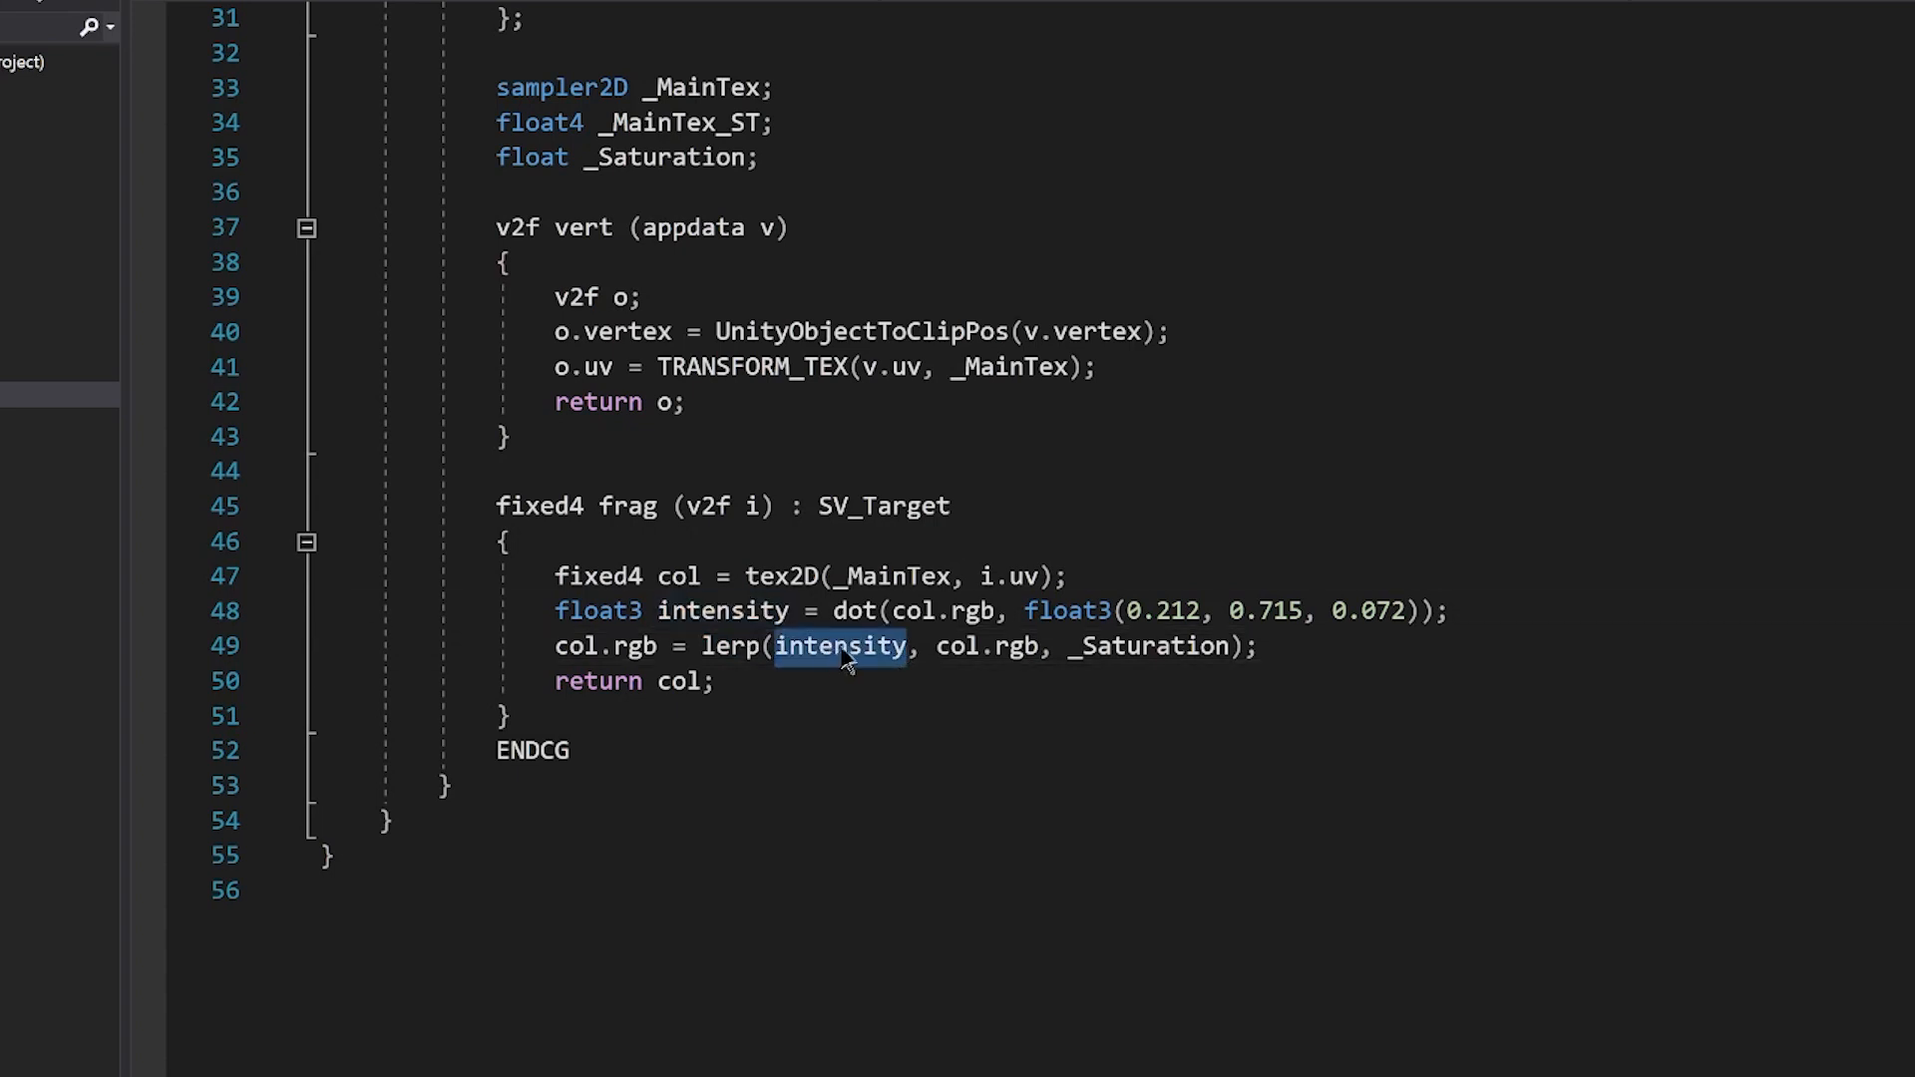
double_click(985, 646)
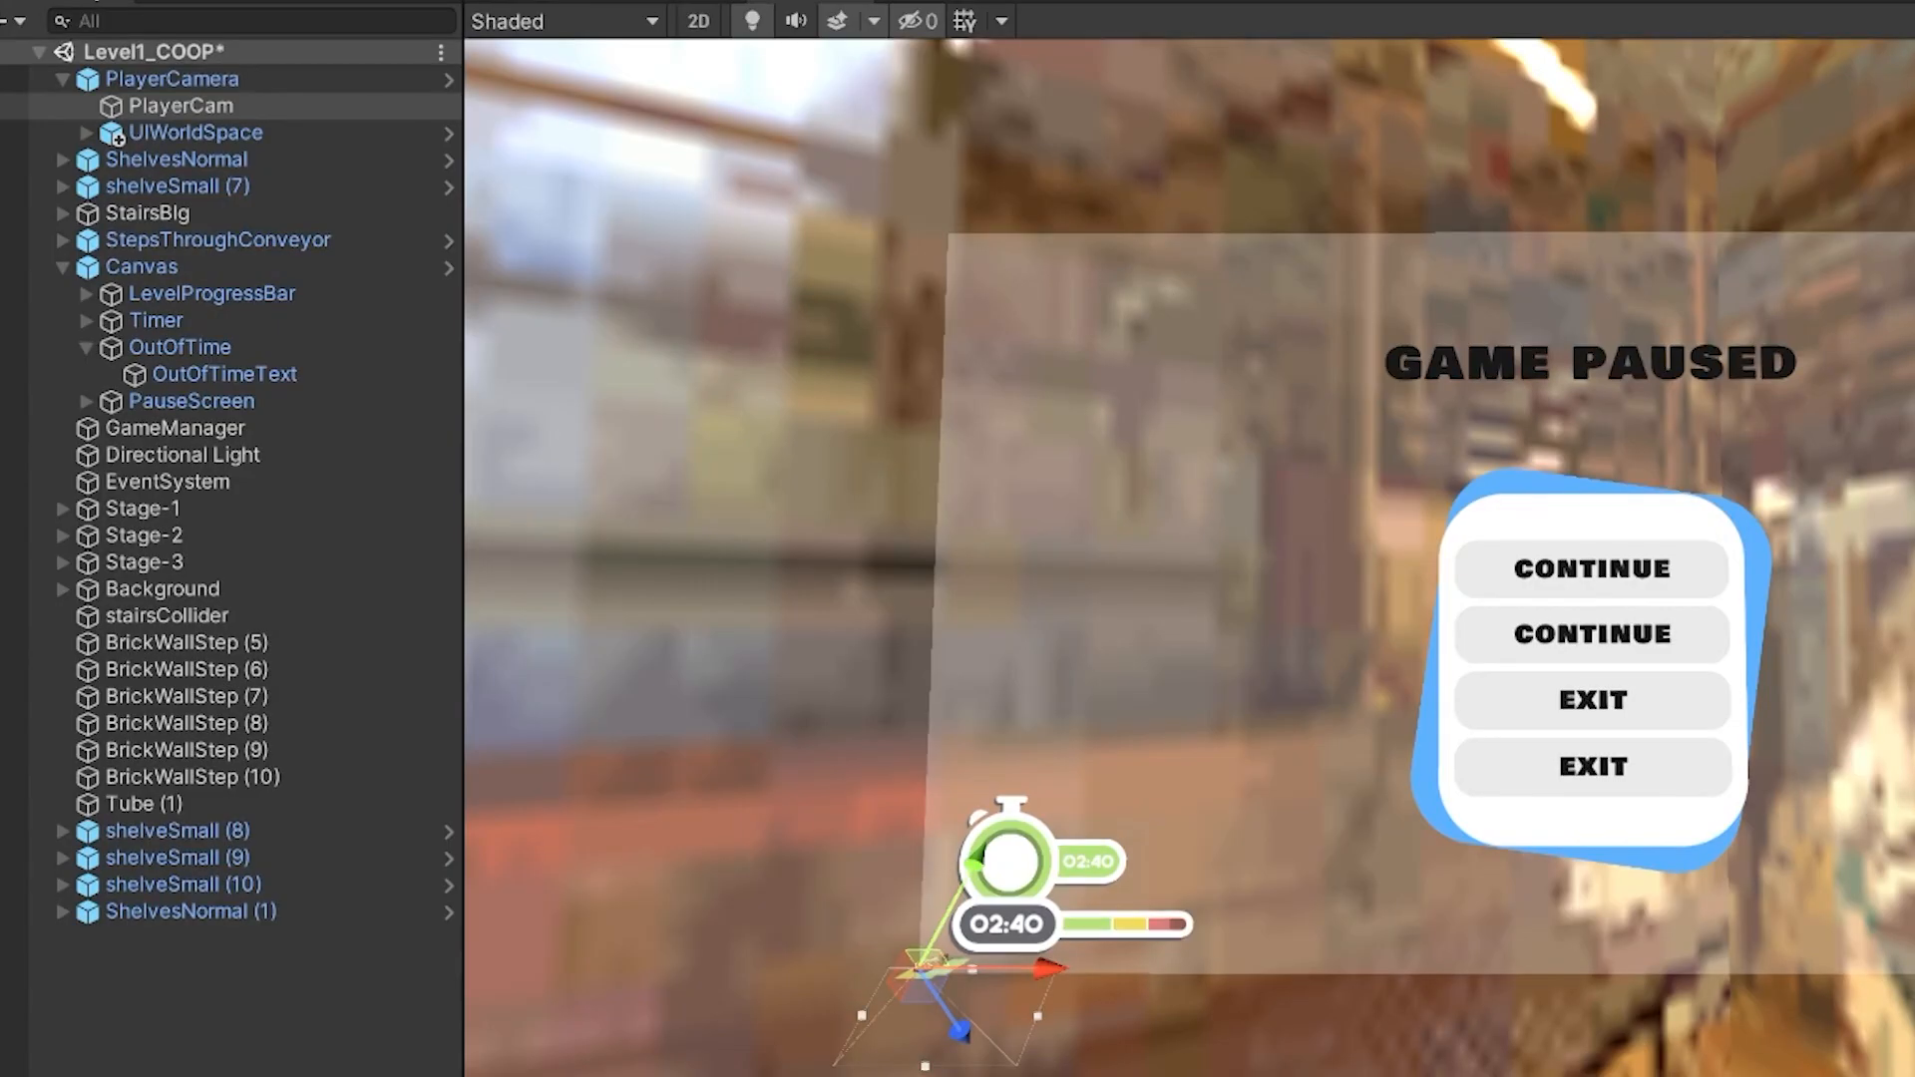
- Fold away the StartScreen layer's groups and enter Play mode
left_click(140, 266)
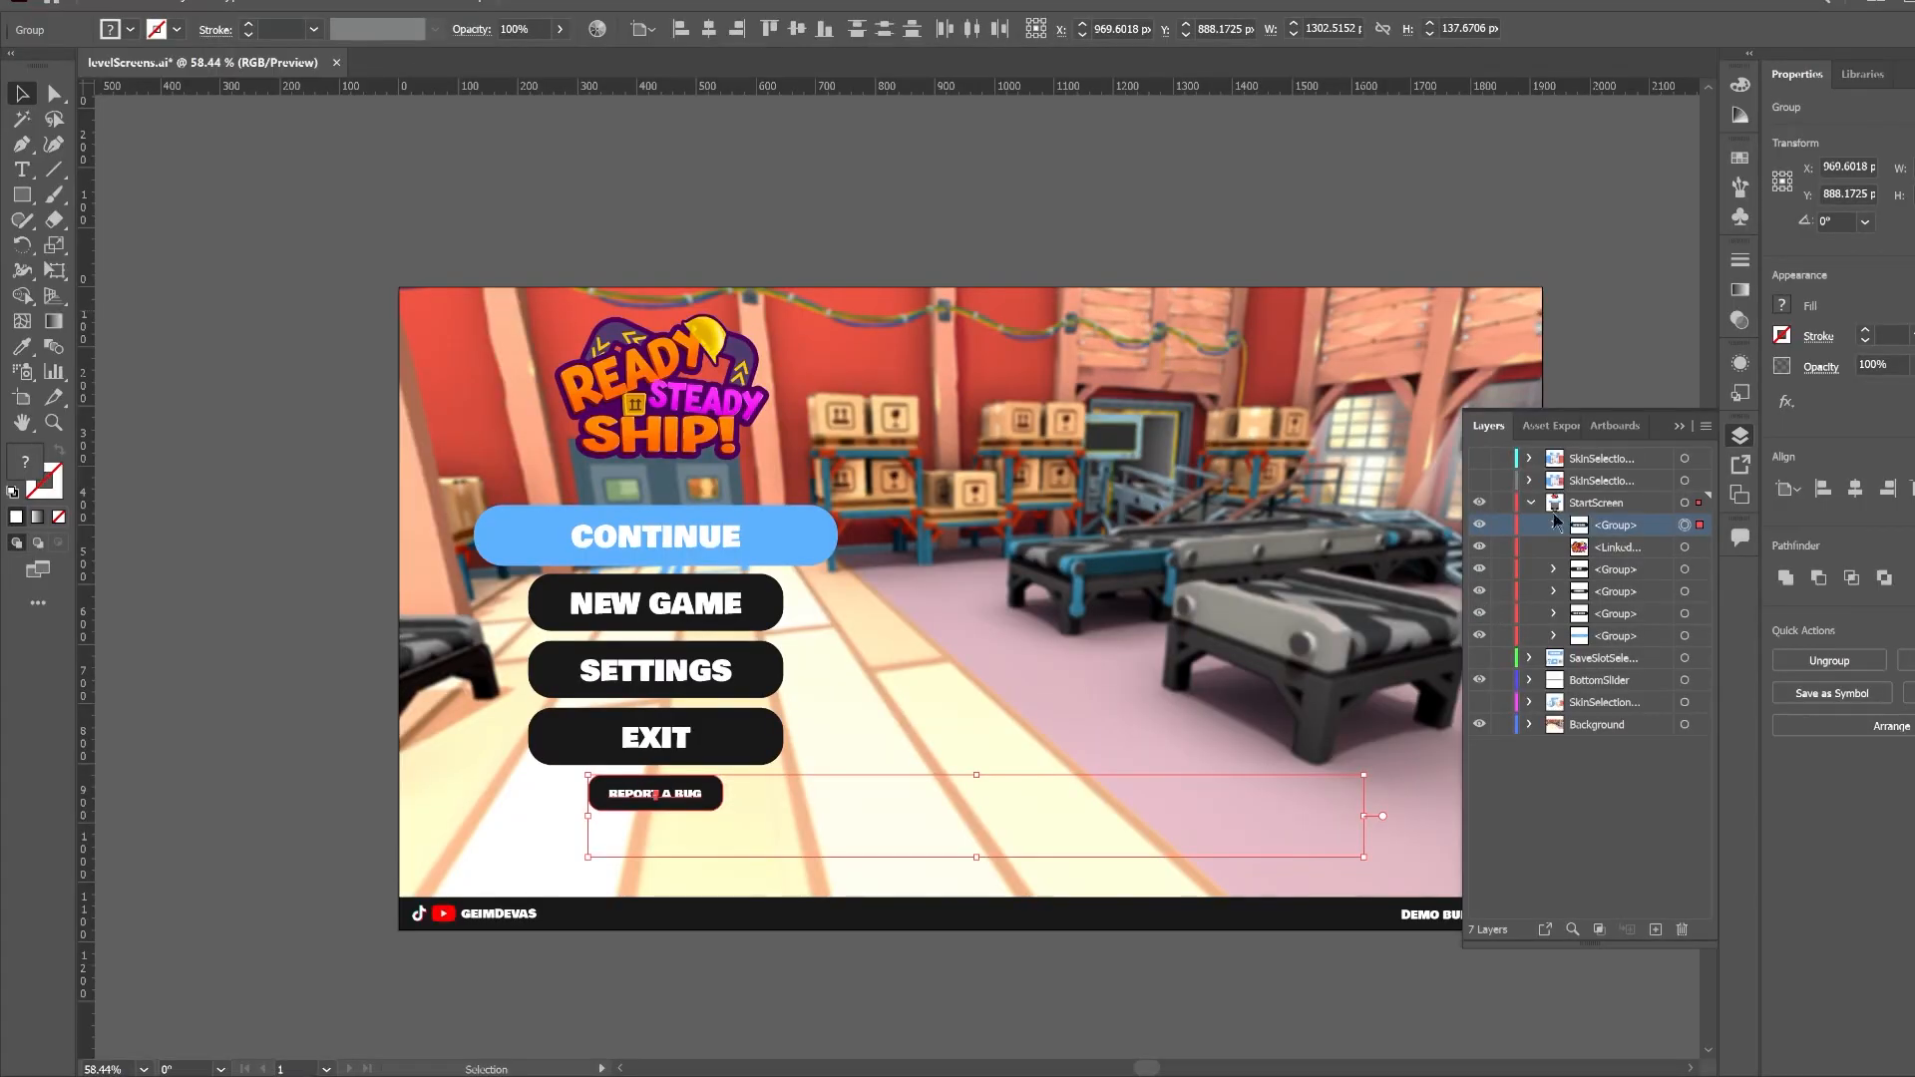
left_click(1530, 502)
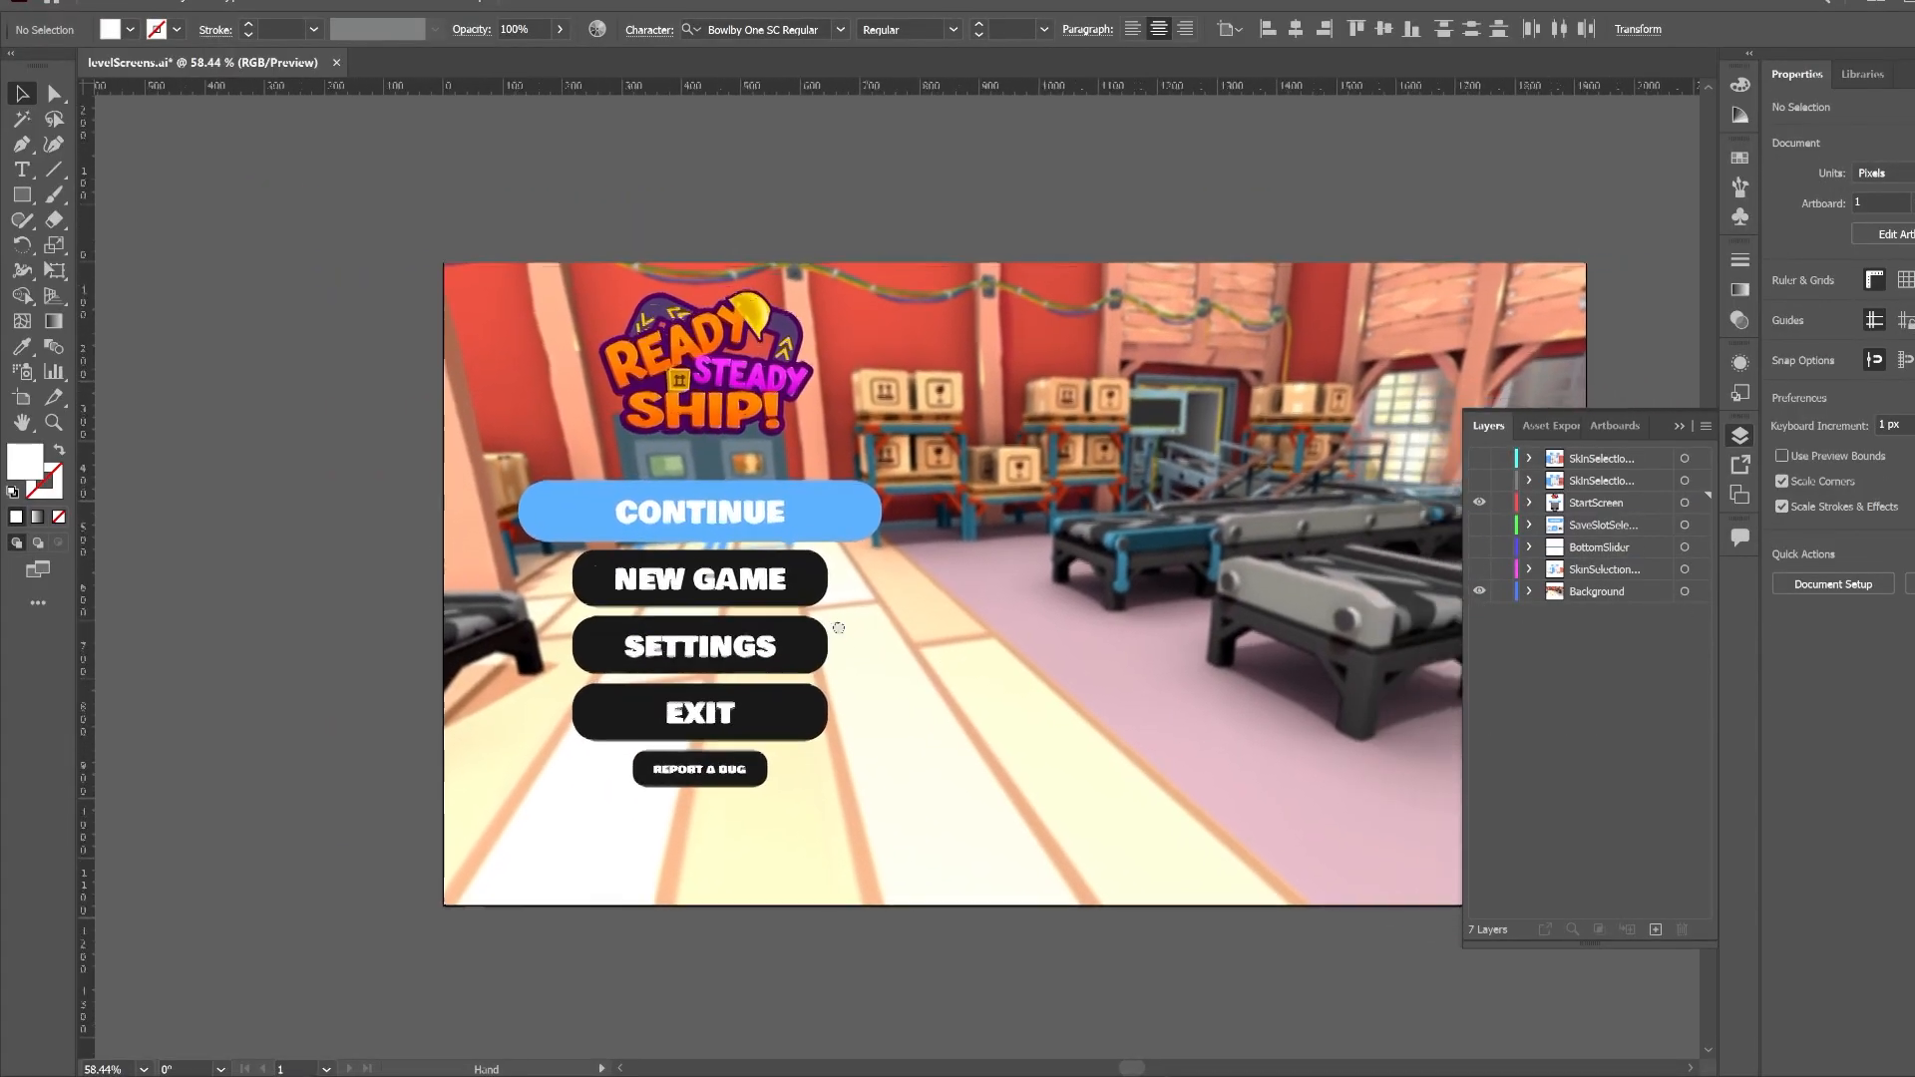
left_click(898, 16)
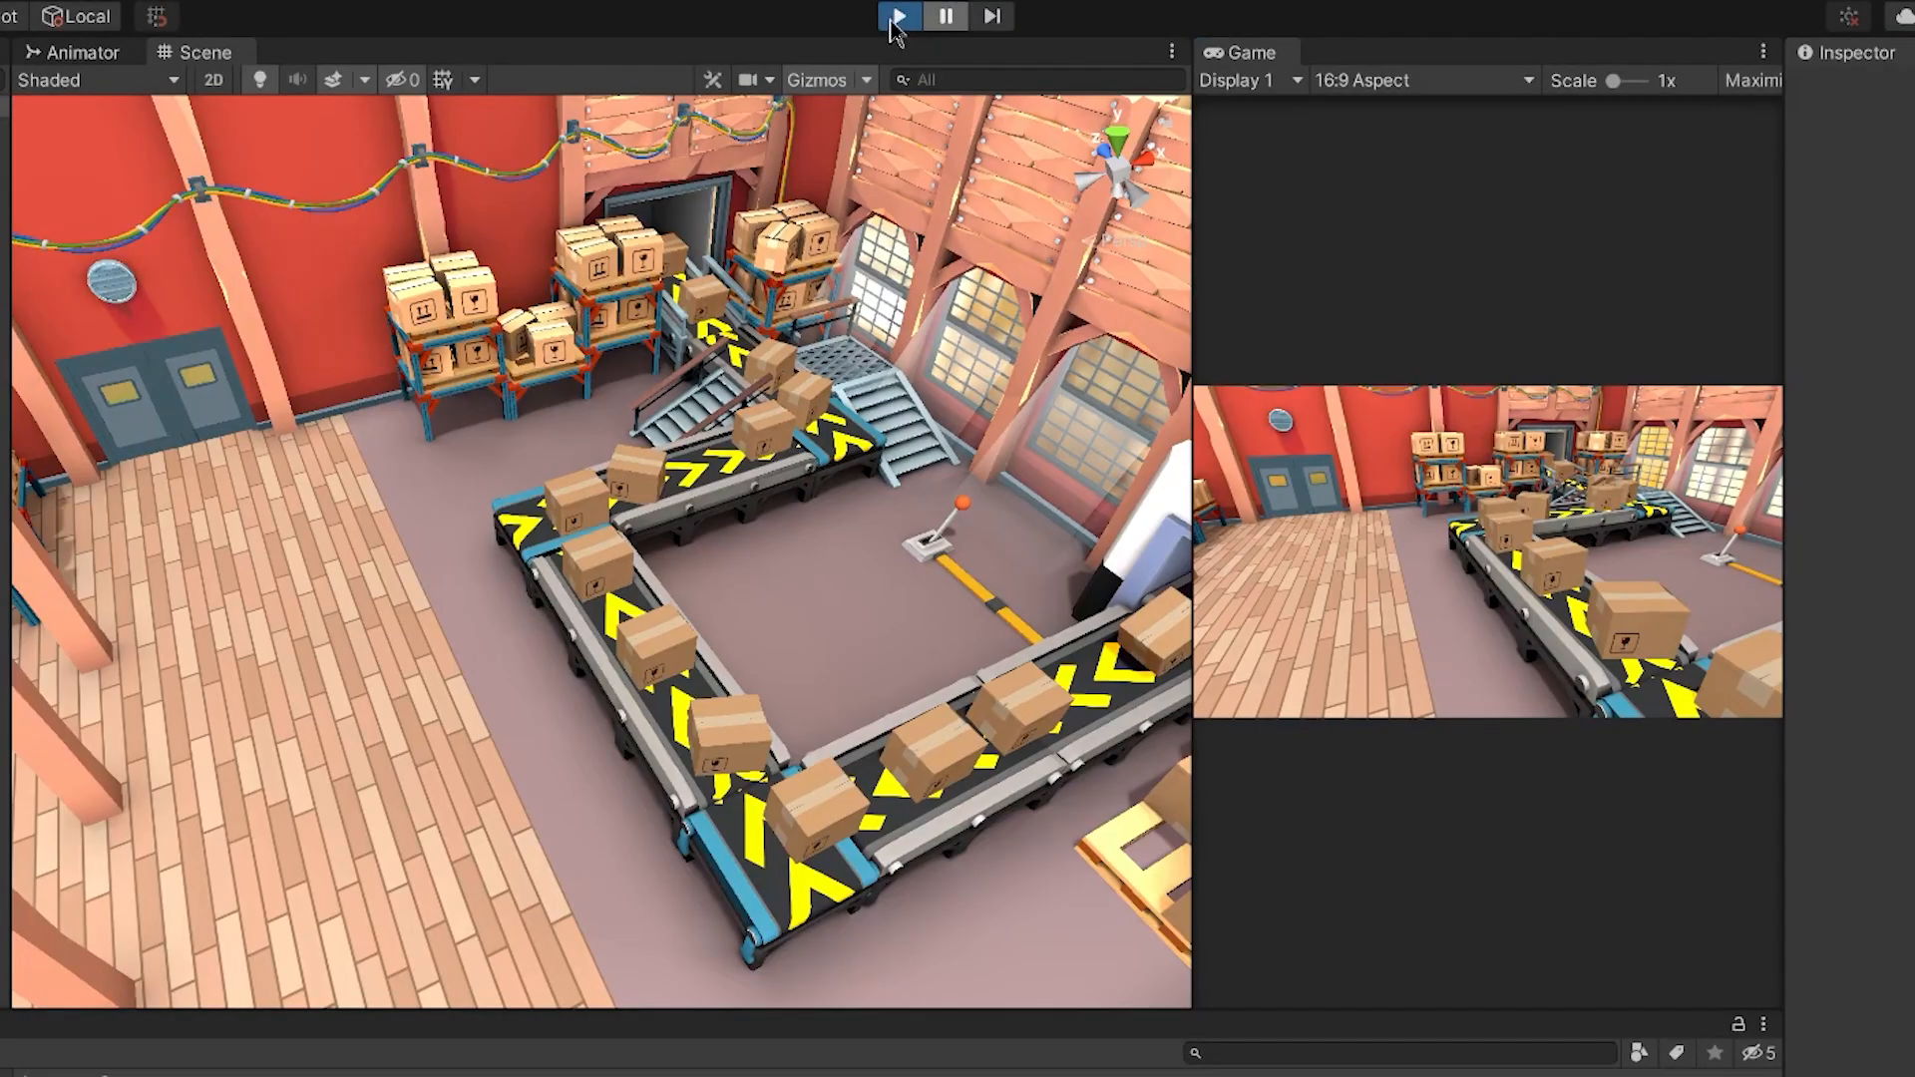
left_click(898, 16)
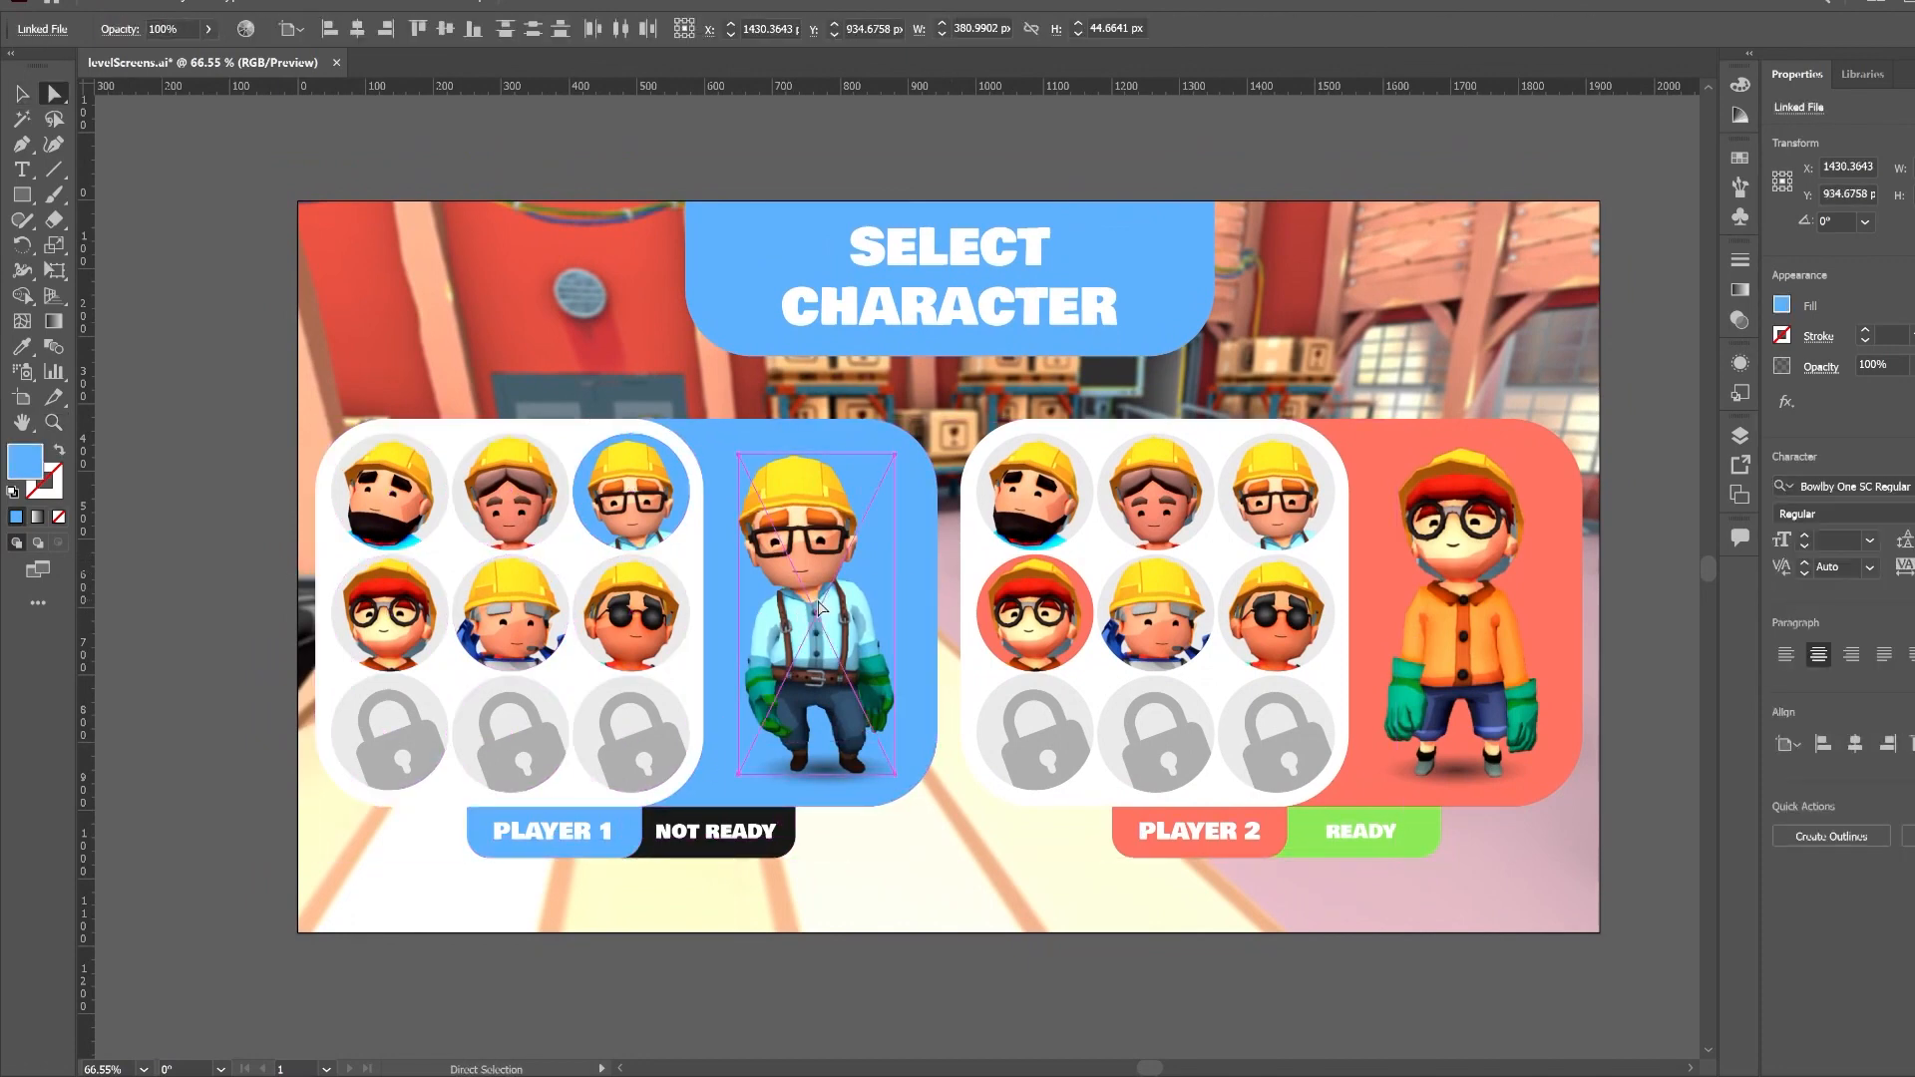
left_click(1457, 610)
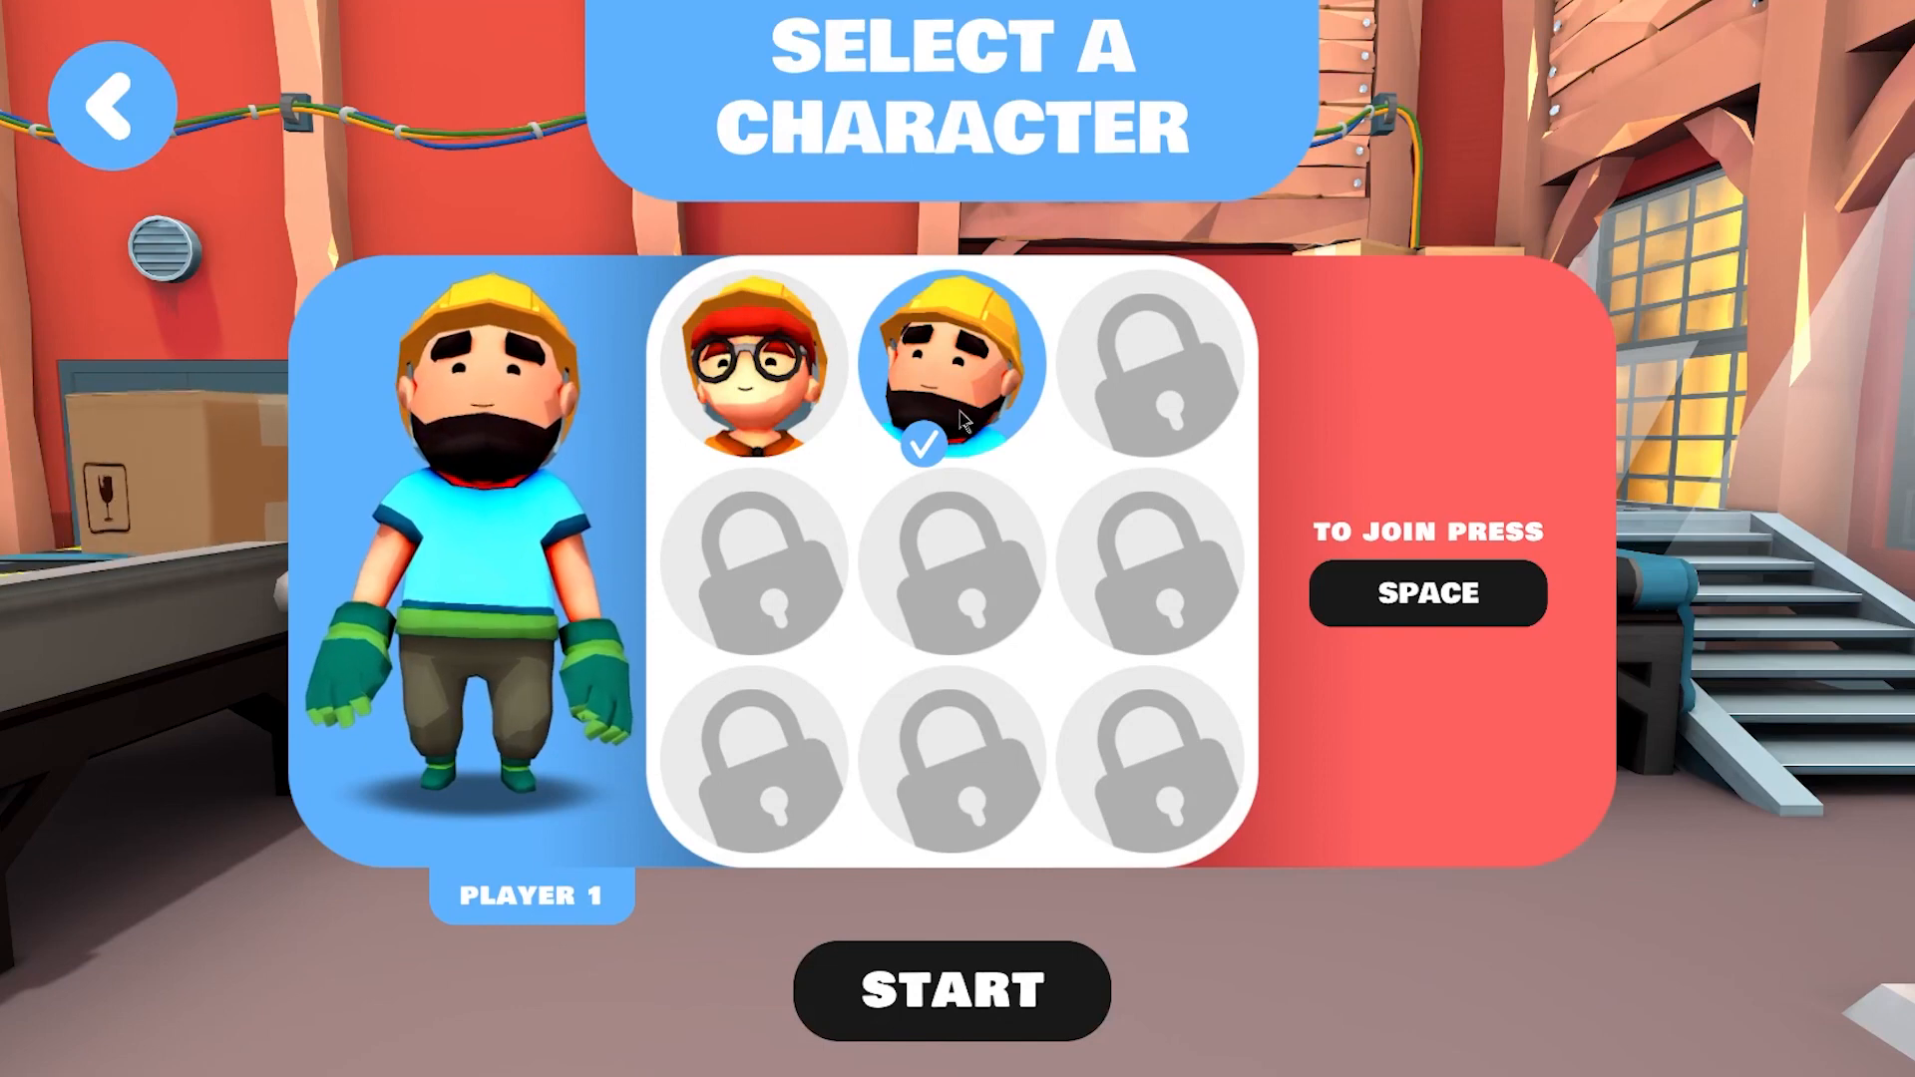
- Switch Player 1 to the bearded worker and join Player 2 as the glasses-wearing worker
left_click(757, 360)
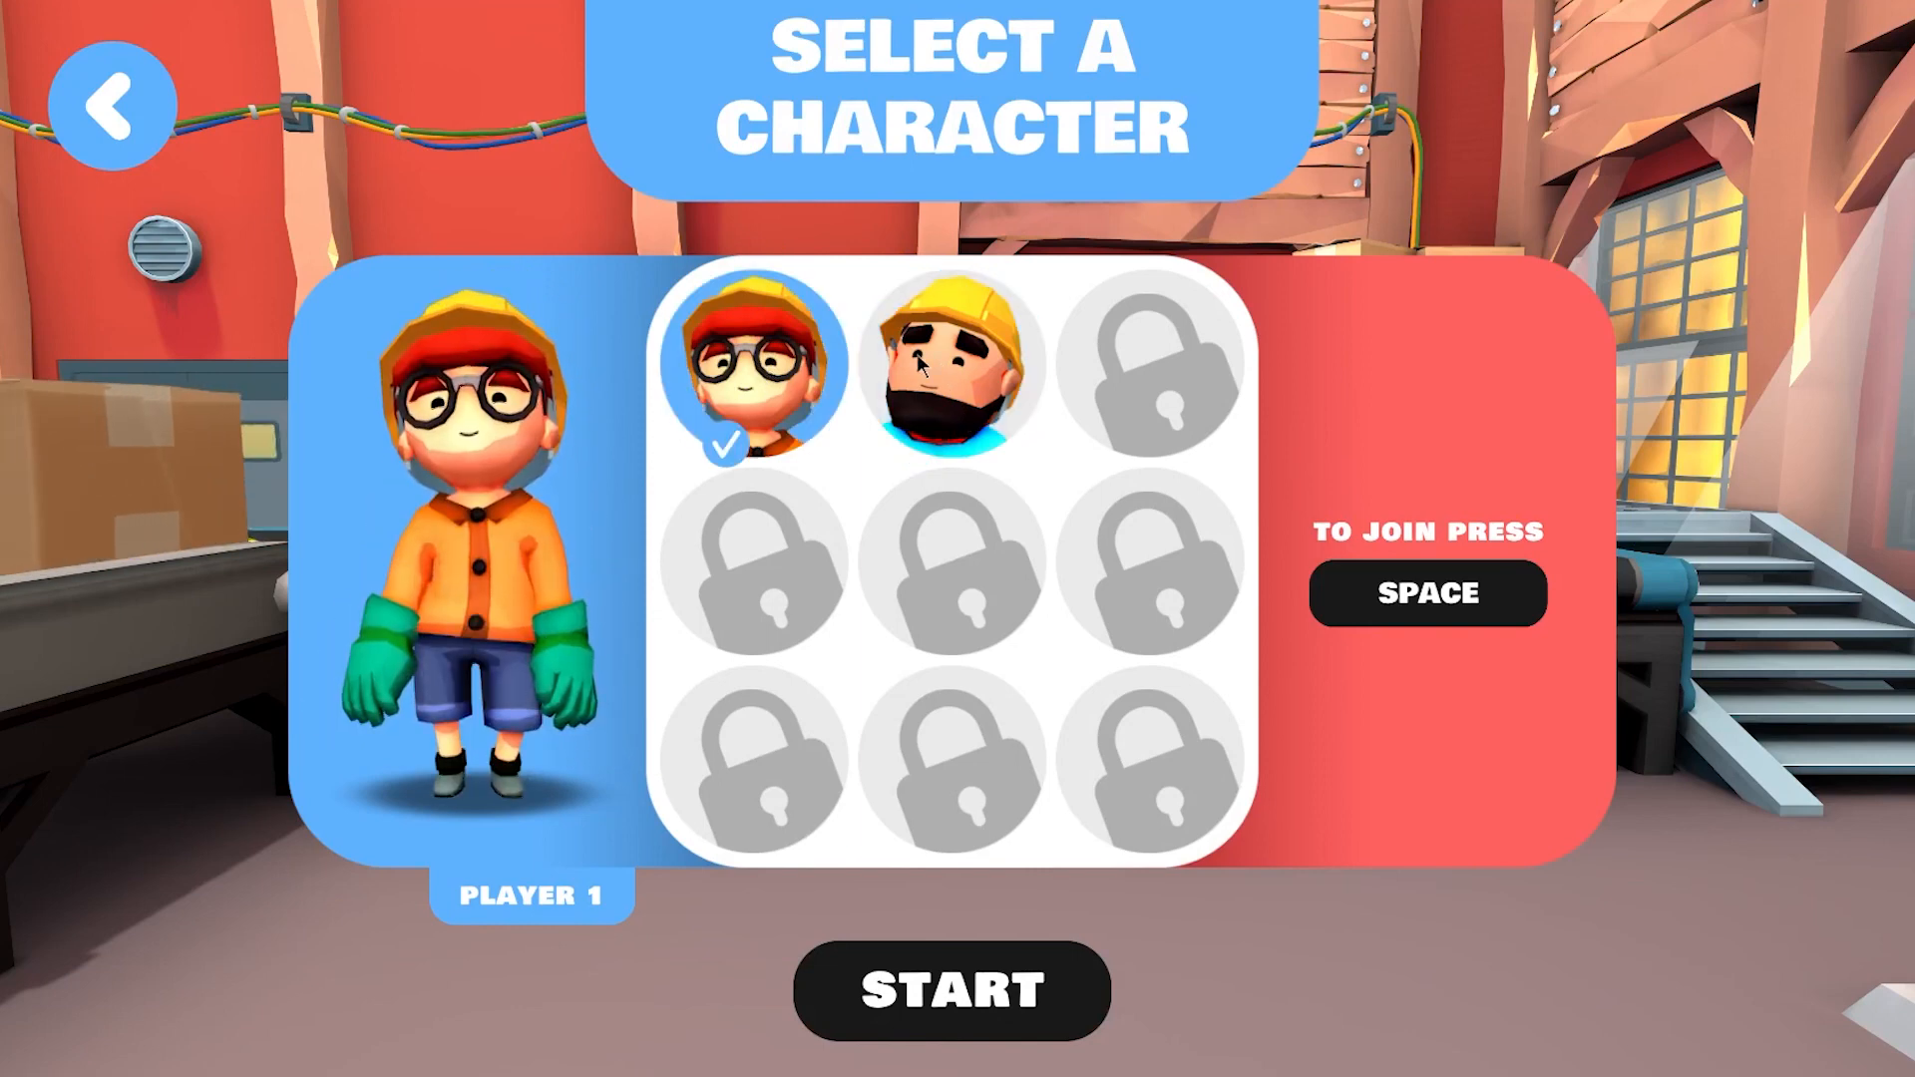
left_click(951, 360)
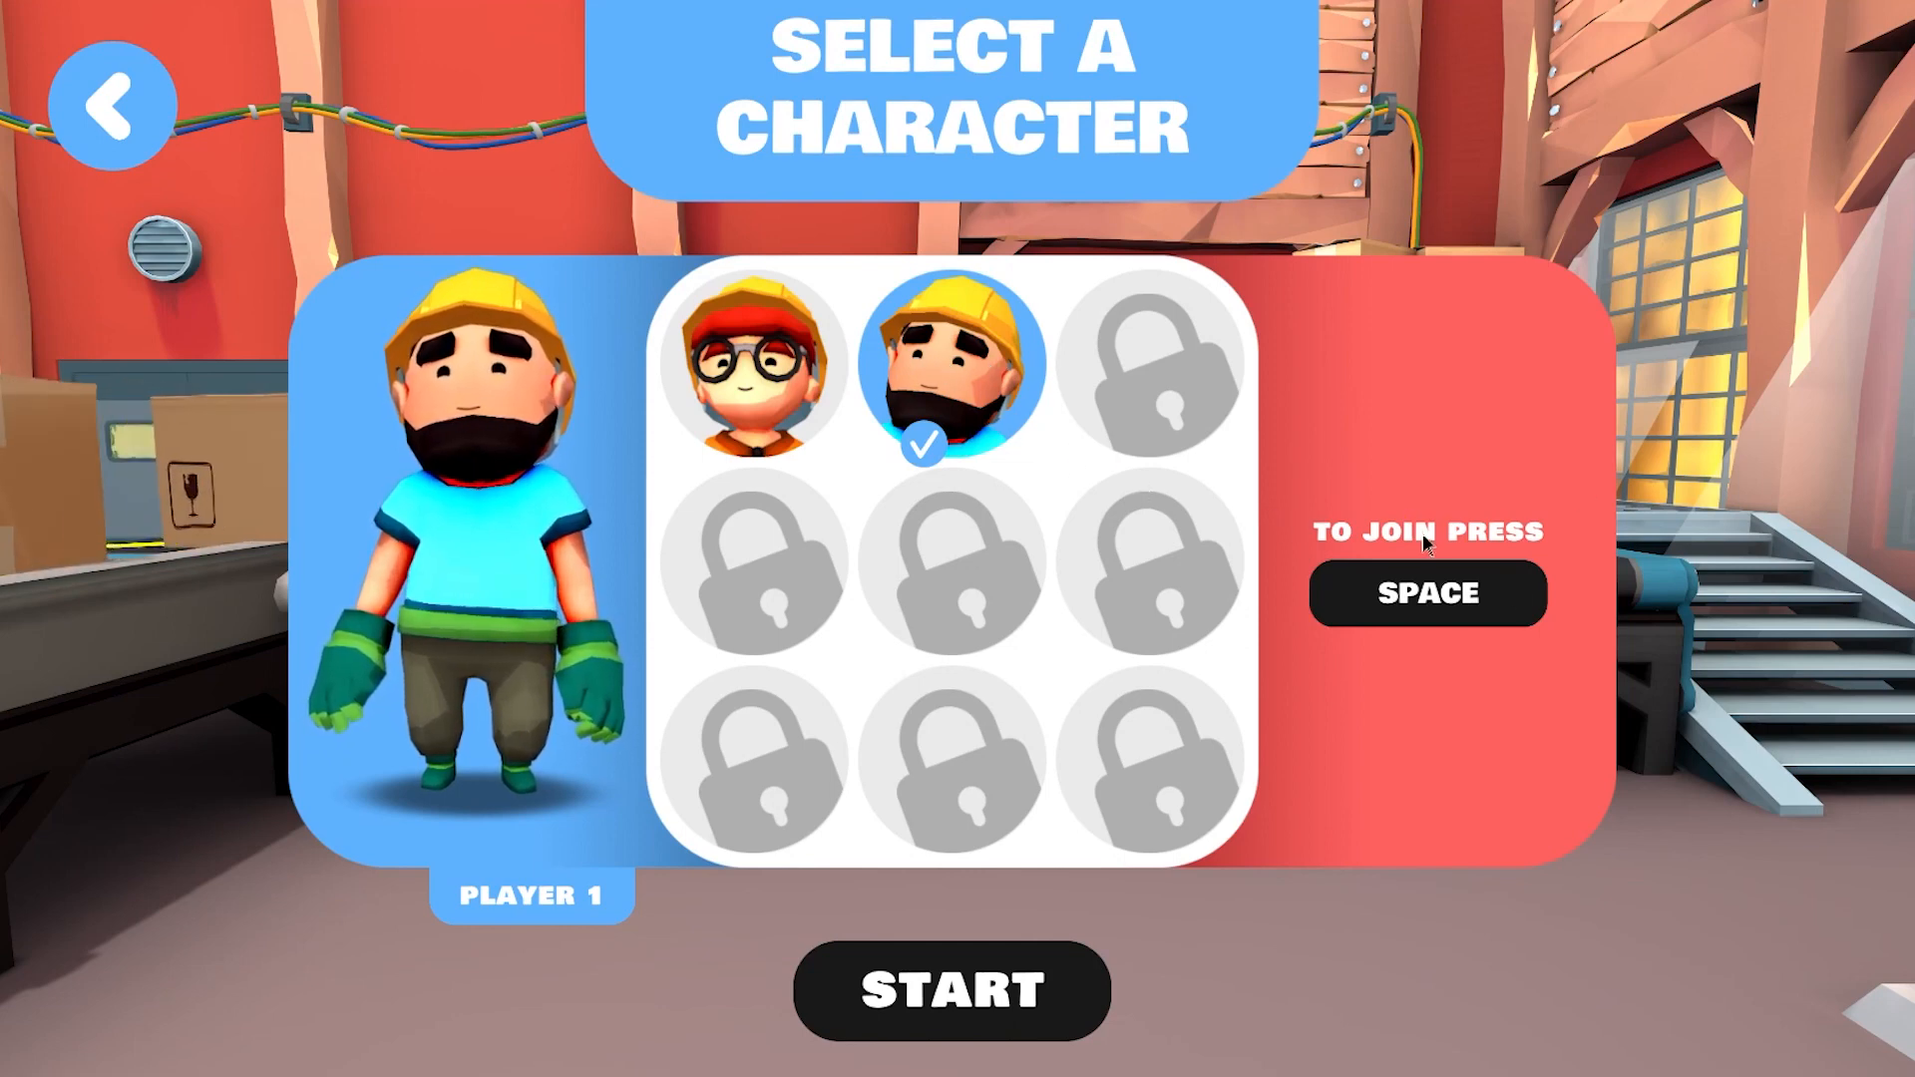
key("space")
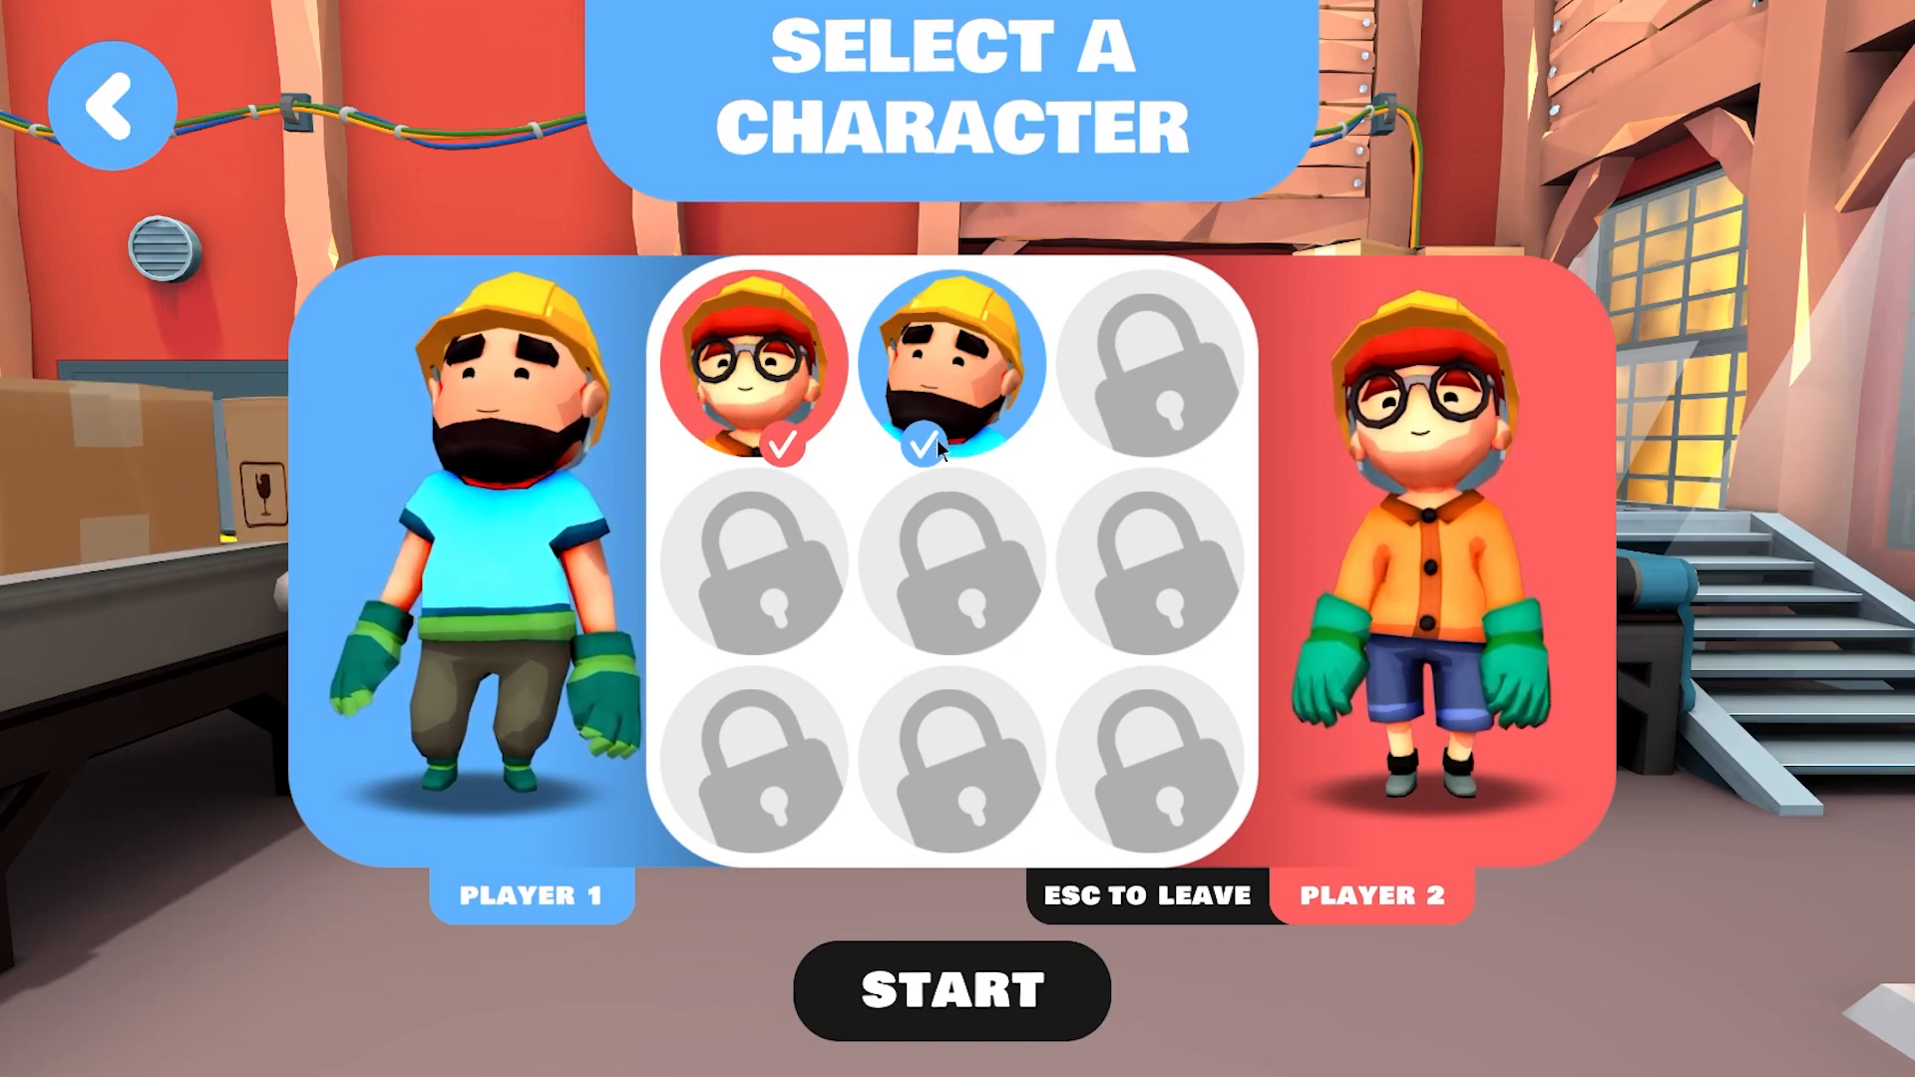
left_click(756, 366)
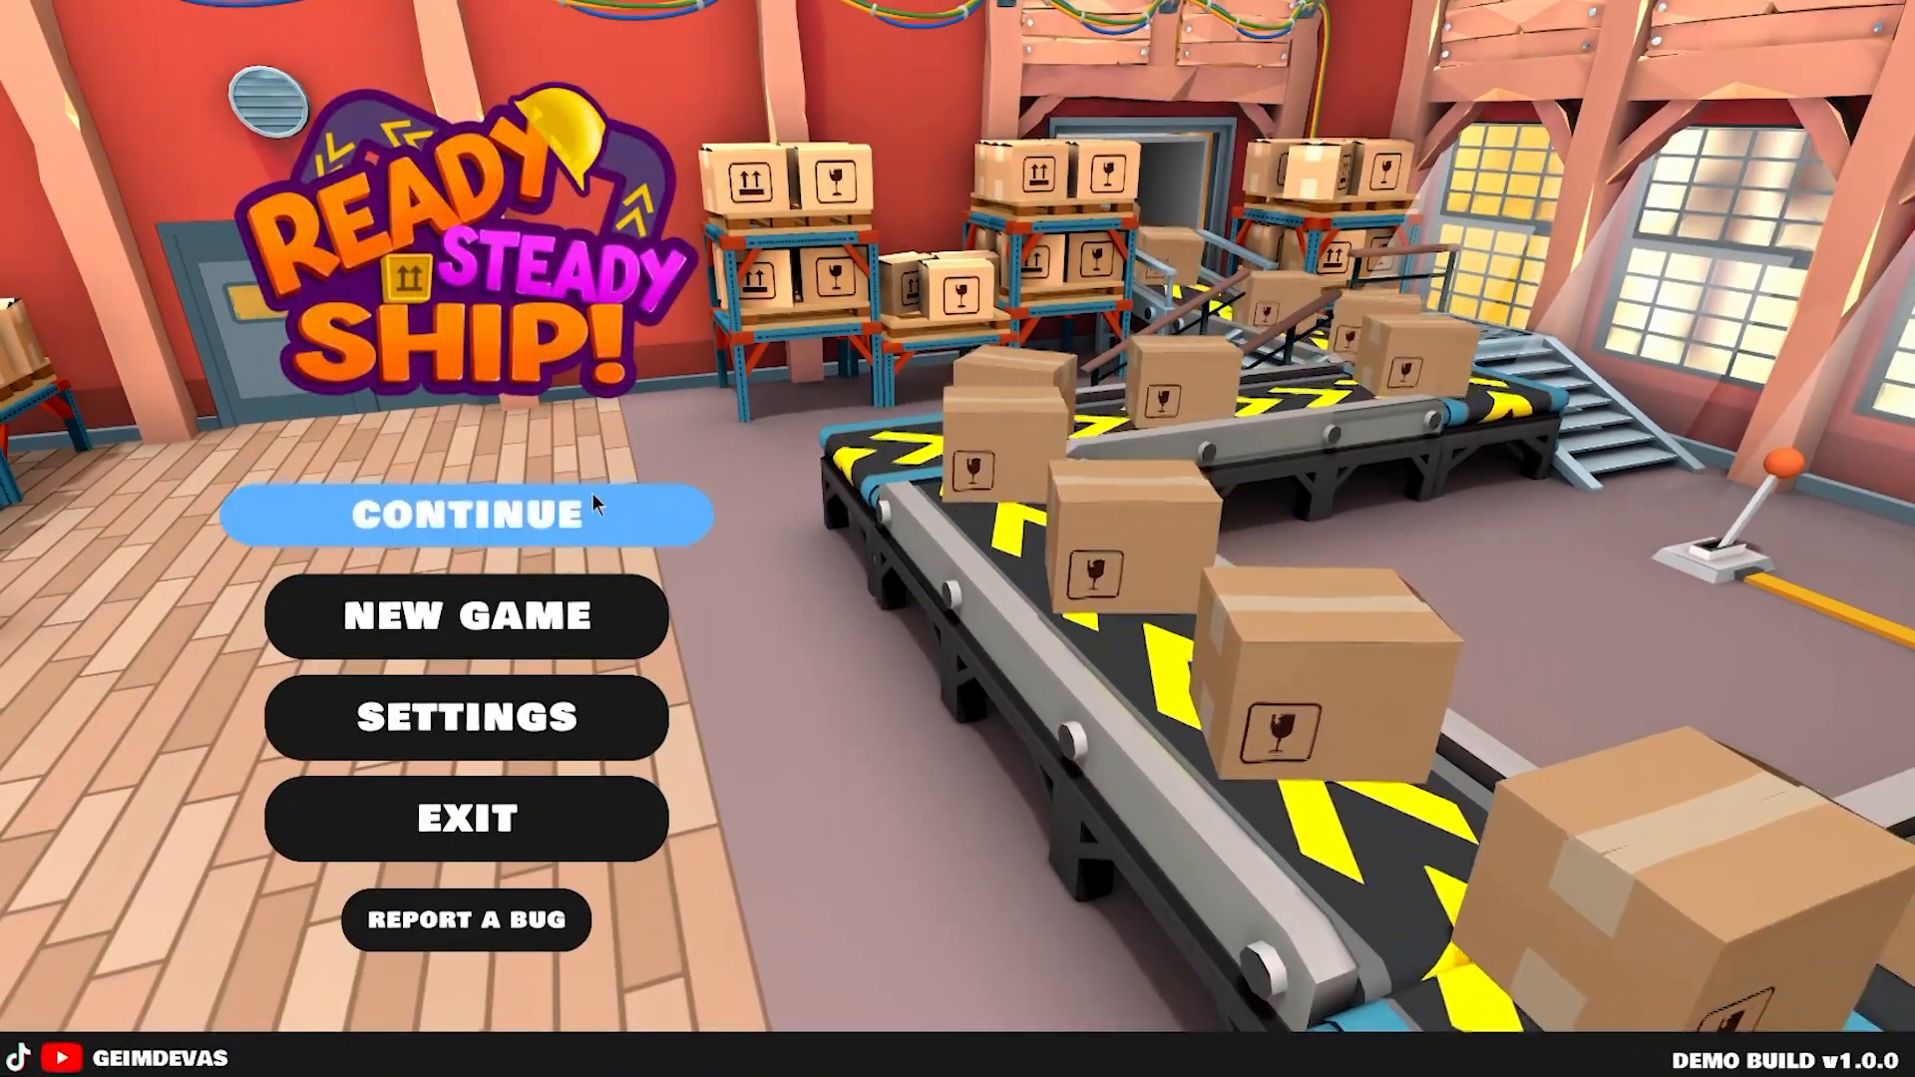
left_click(467, 513)
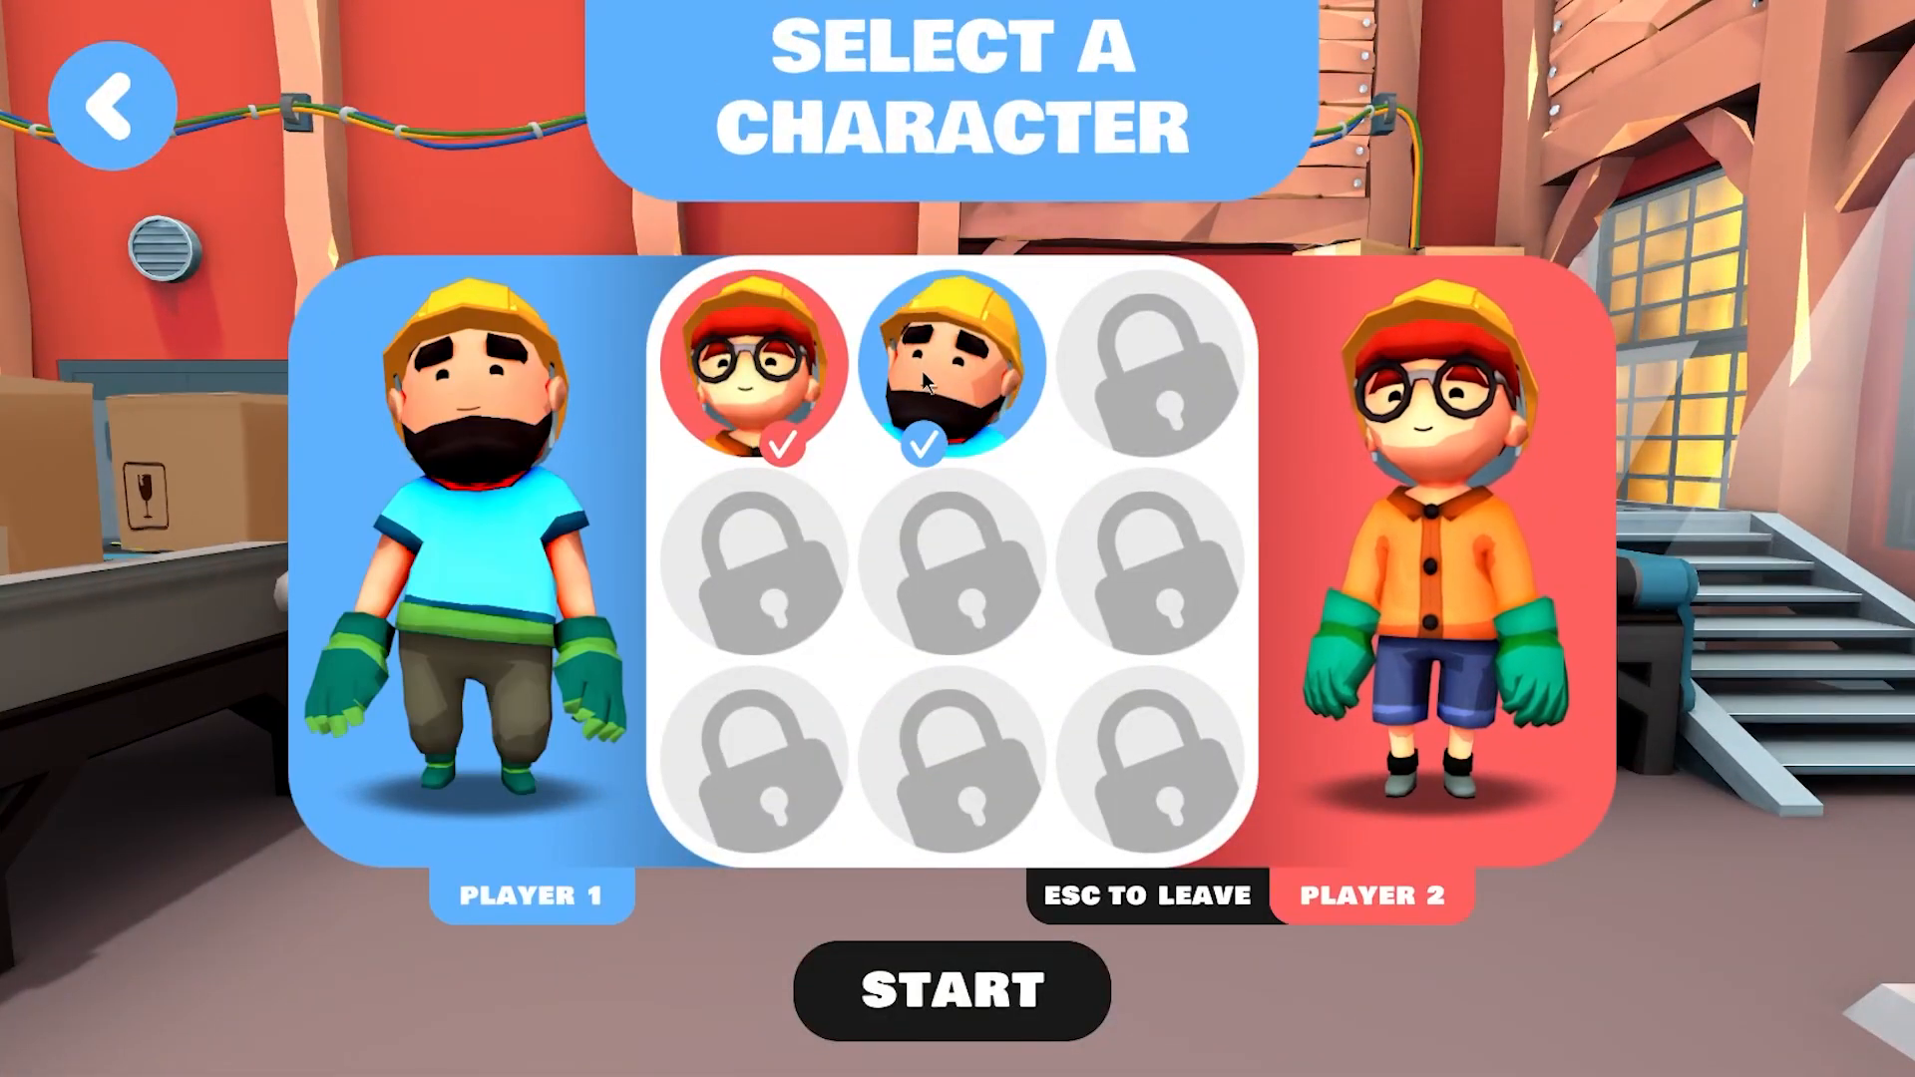
left_click(951, 991)
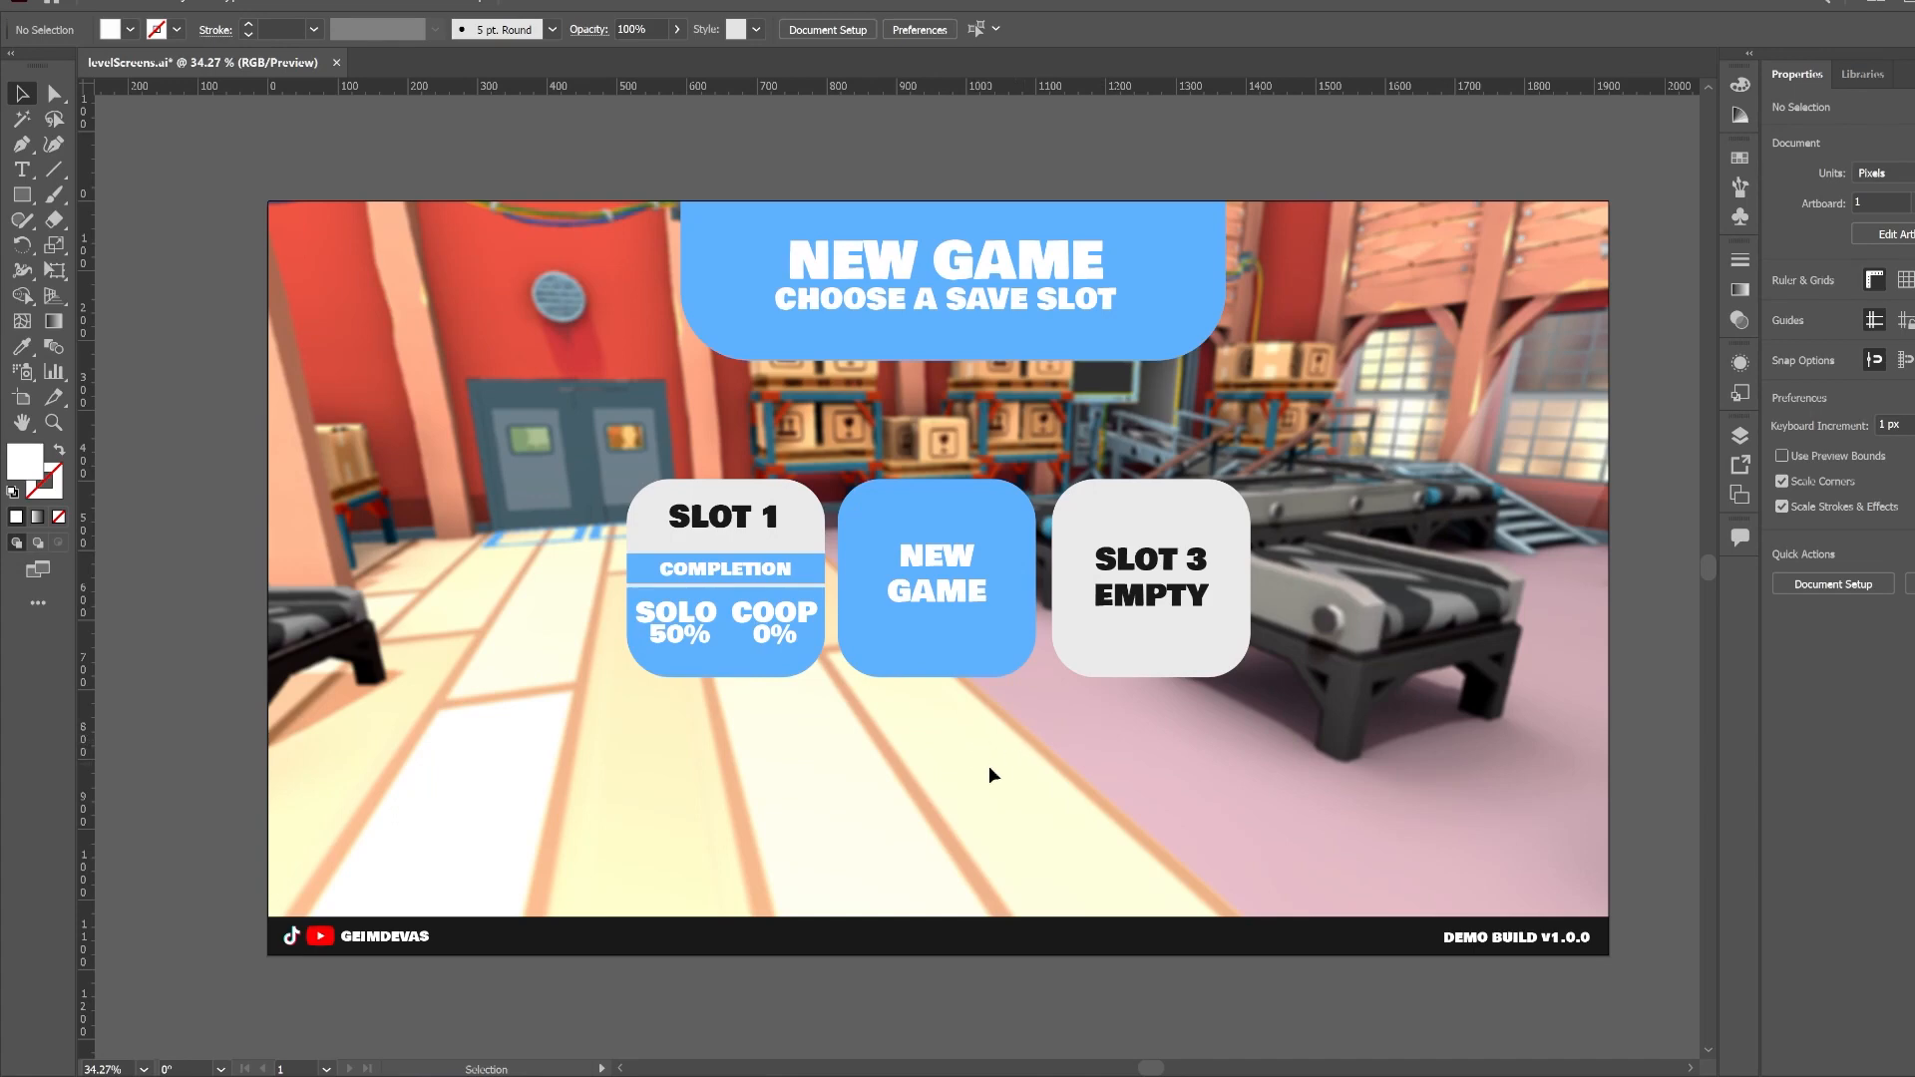
mouse_move(667, 615)
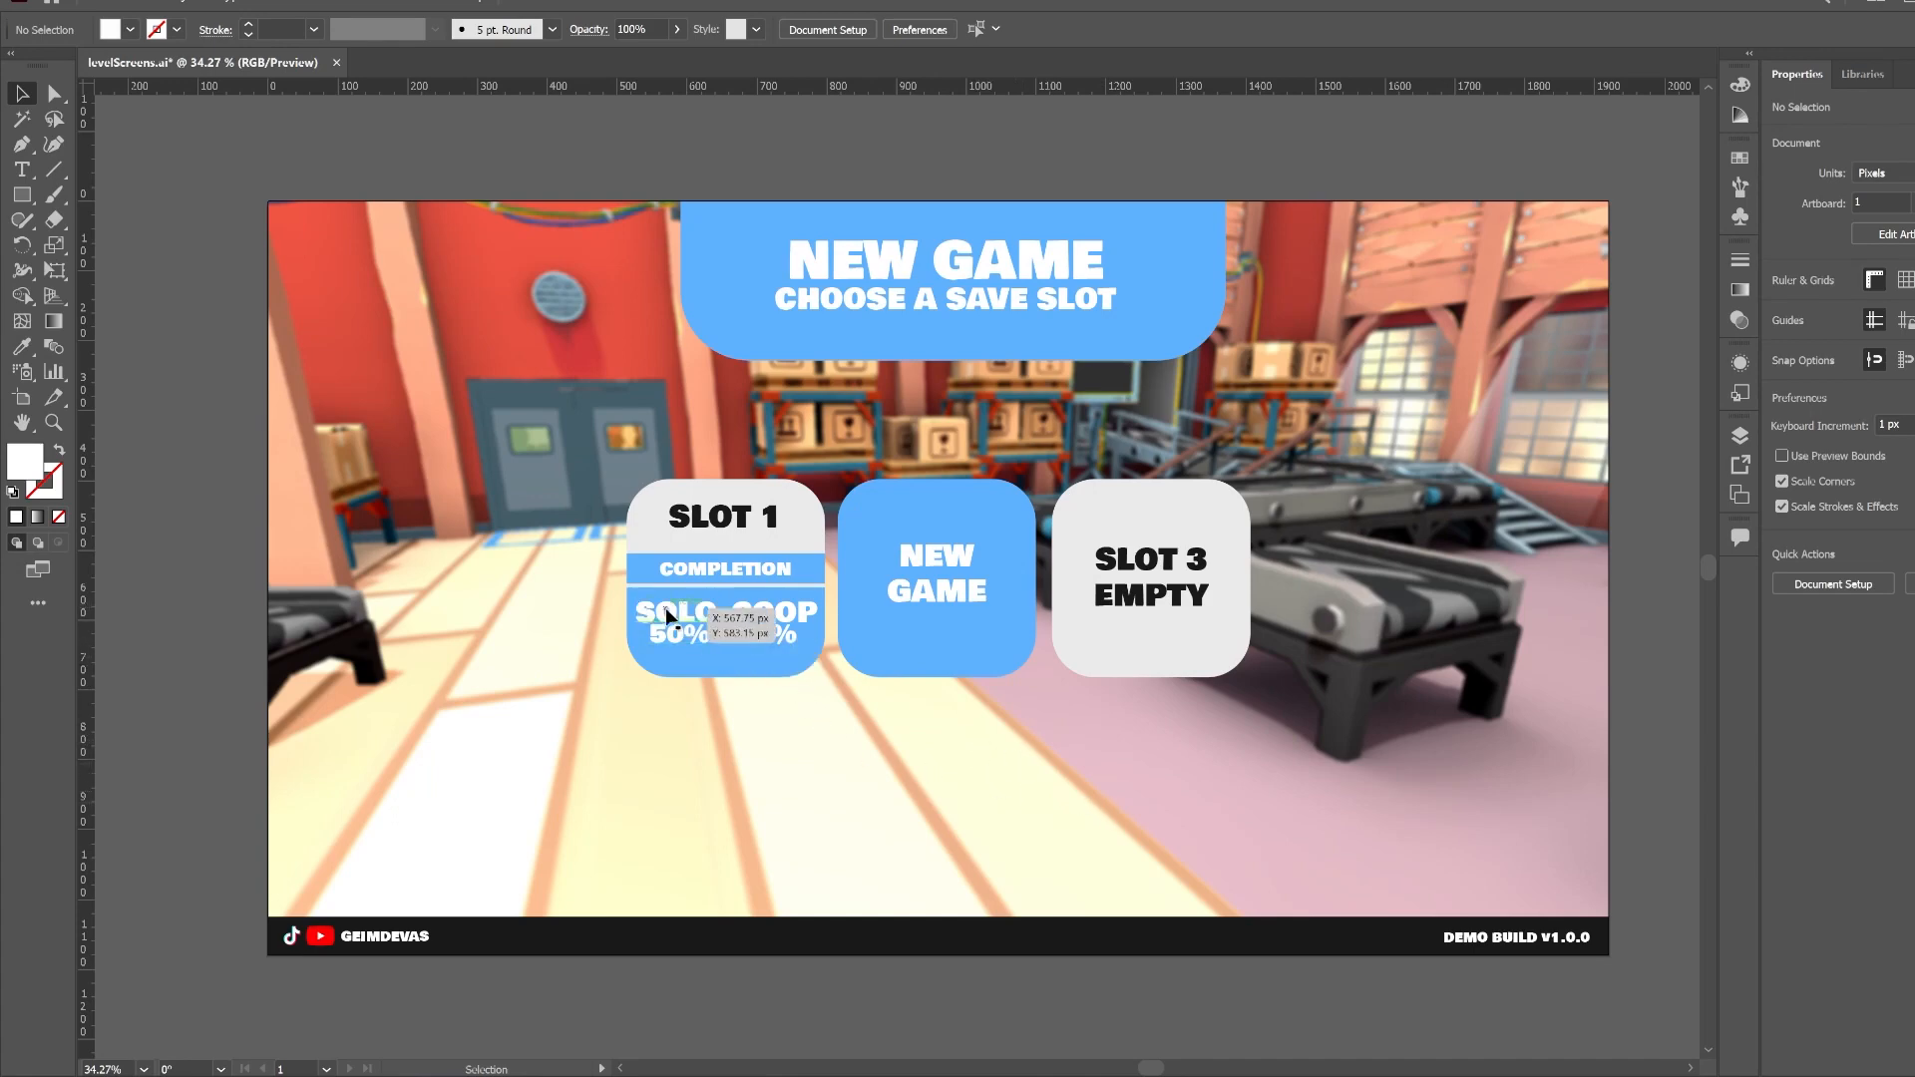